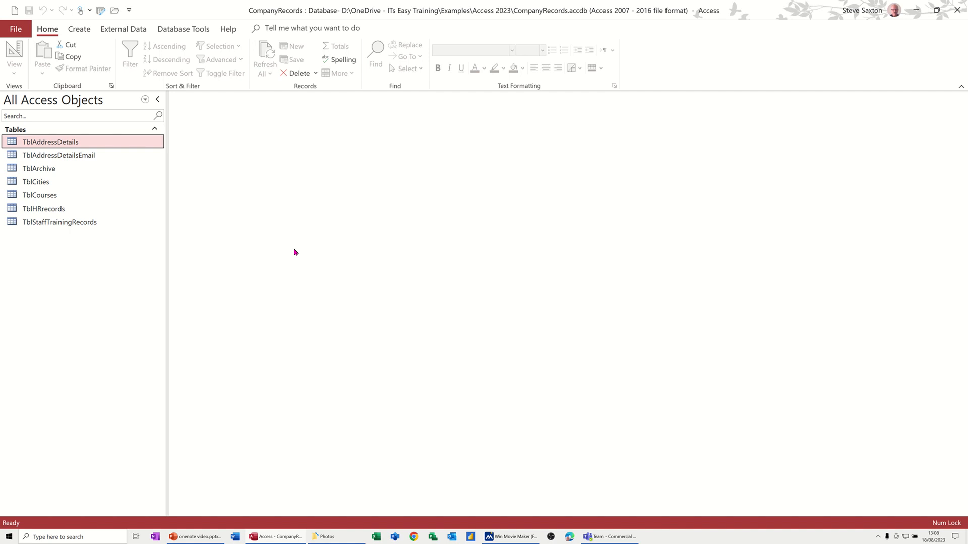
mouse_move(205, 281)
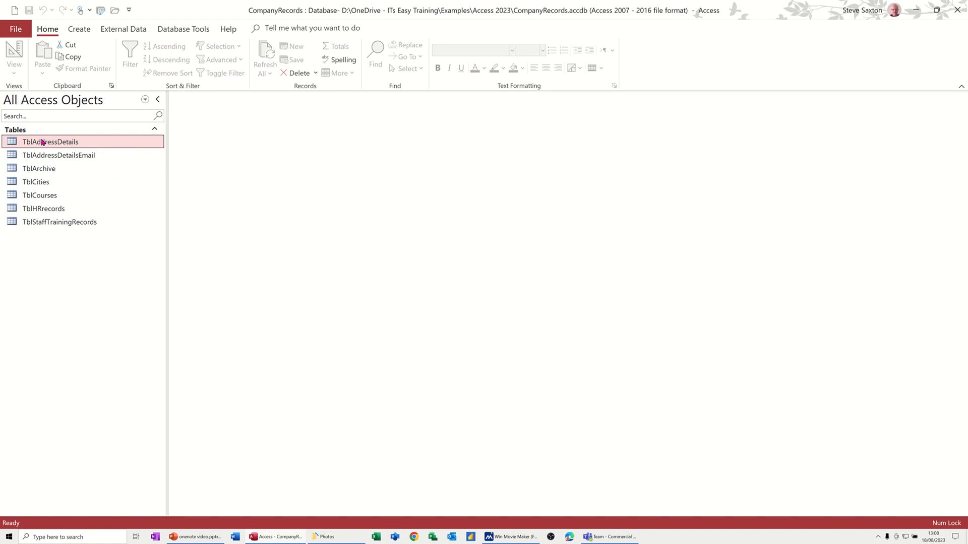
Open the TblAddressDetails table to view its 15 staff address records.
double_click(52, 141)
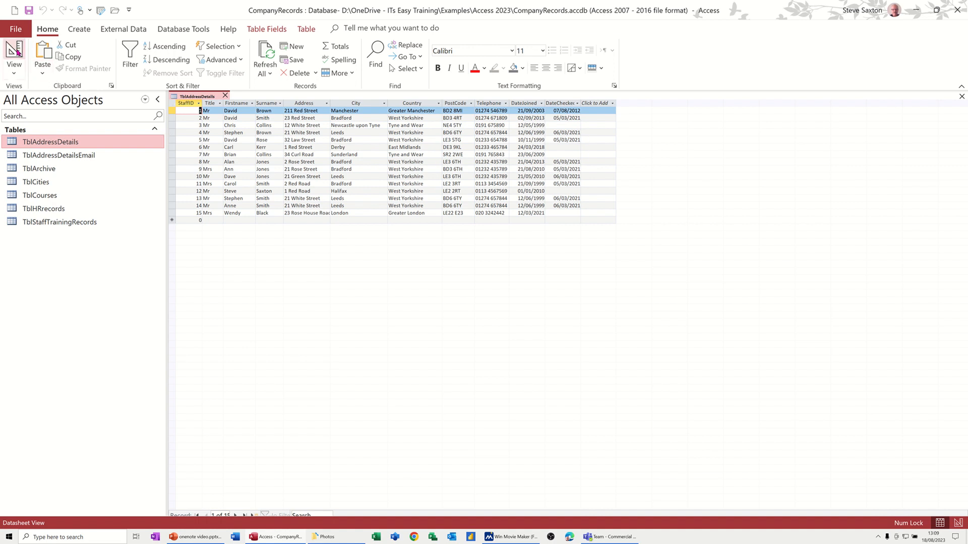
In Design View, add a field named Attachment below DateChecked and choose its data type.
left_click(13, 55)
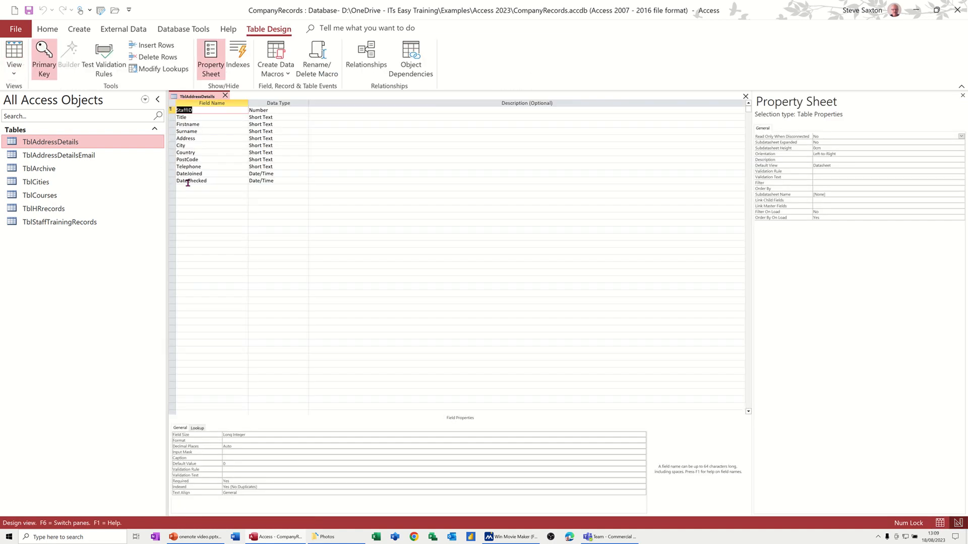
left_click(209, 184)
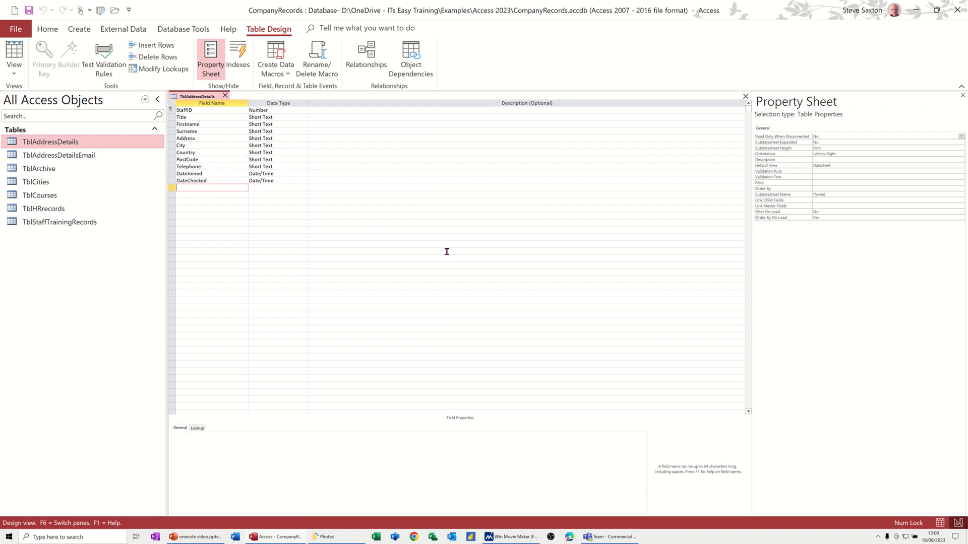
type("Attachem")
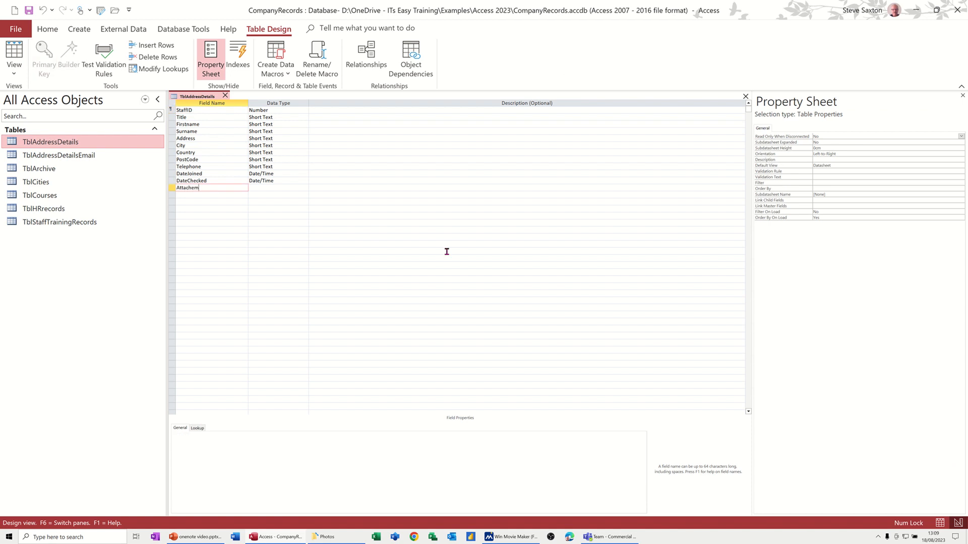
type("nt")
left_click(278, 187)
type("A")
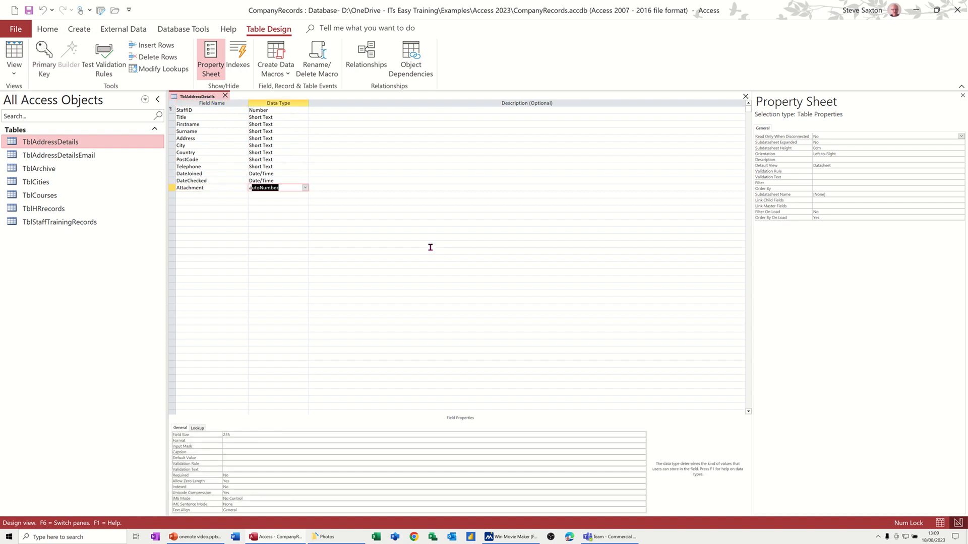
left_click(304, 188)
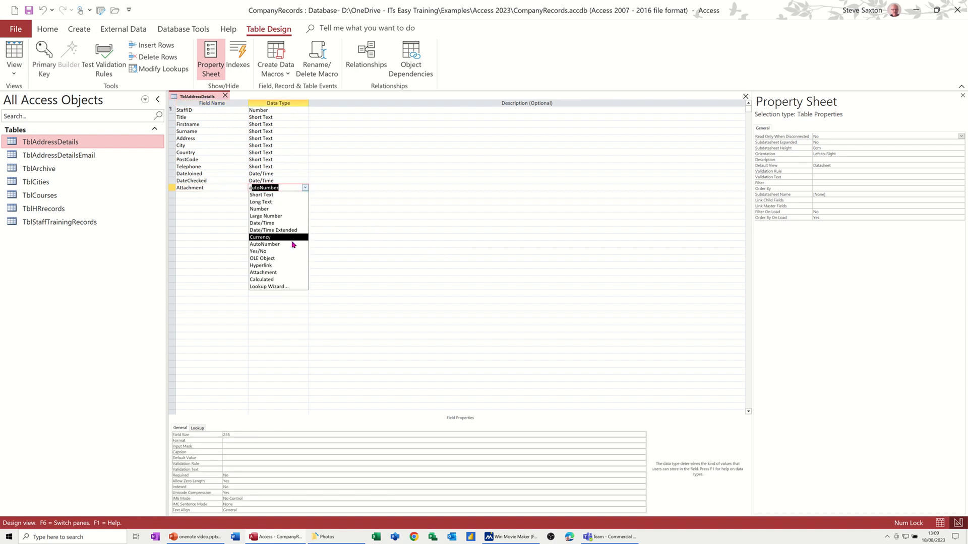
left_click(263, 272)
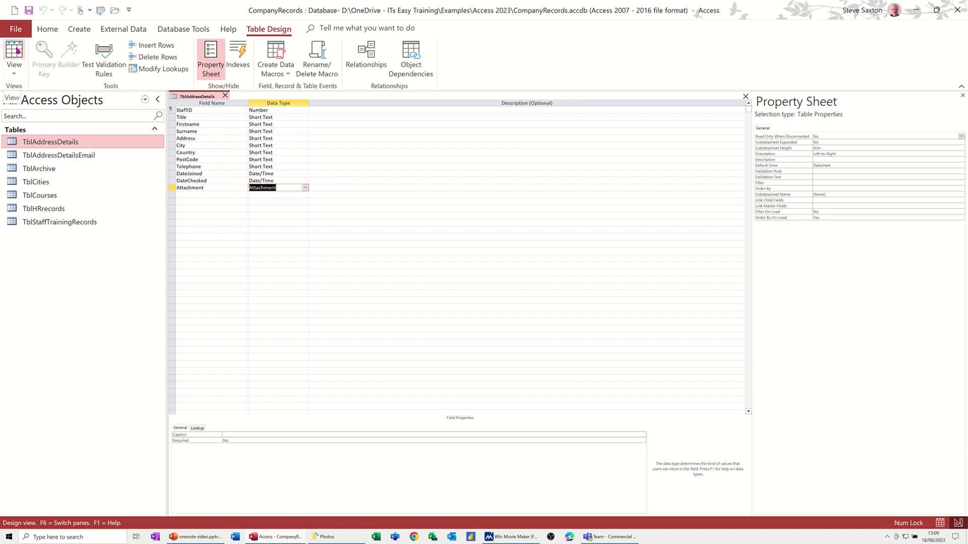
Back in the datasheet, attach Adv Access.jpg to the first record's attachment field.
left_click(14, 56)
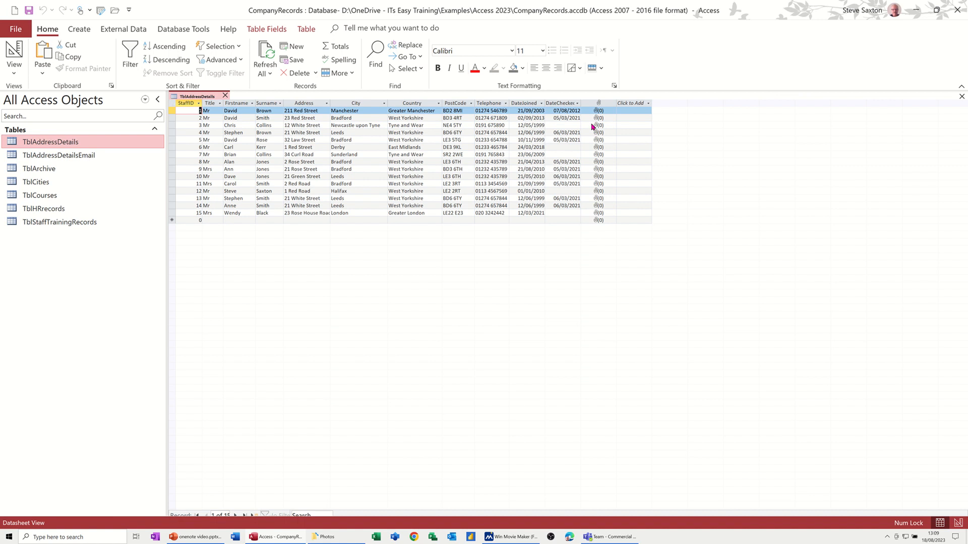
mouse_move(595, 114)
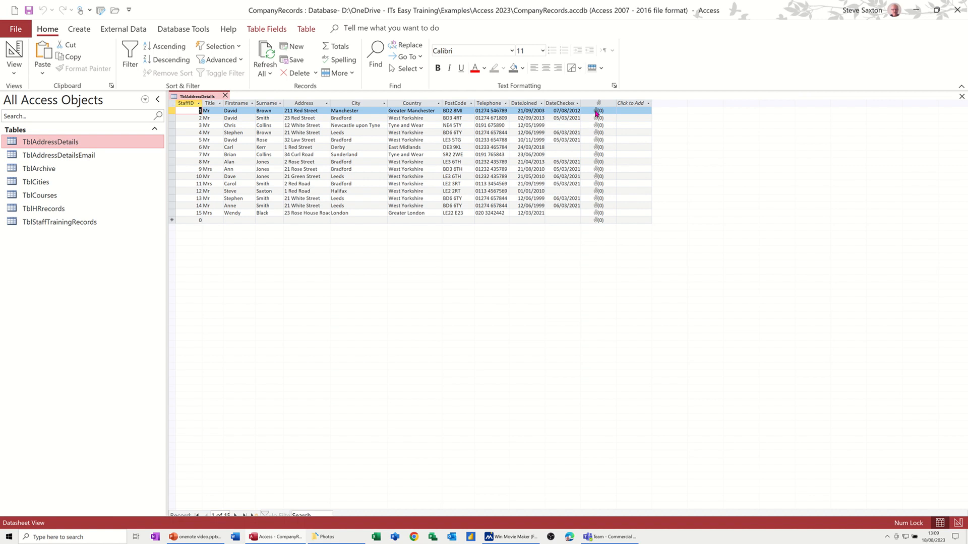
double_click(598, 110)
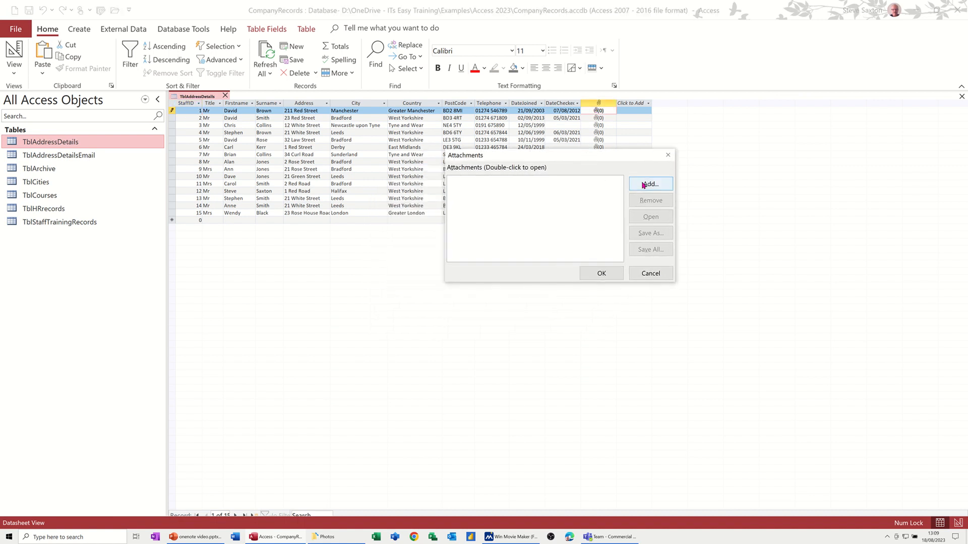
left_click(650, 183)
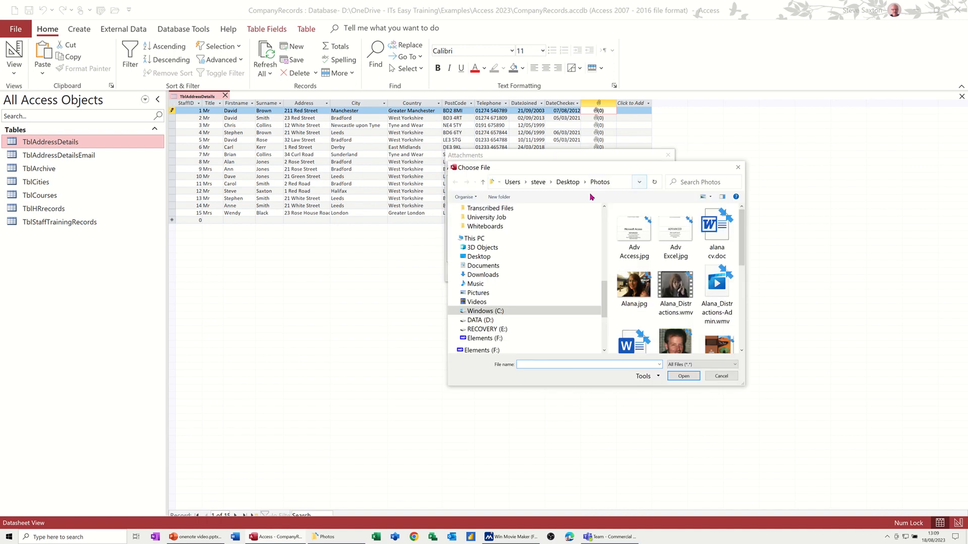
left_click(633, 229)
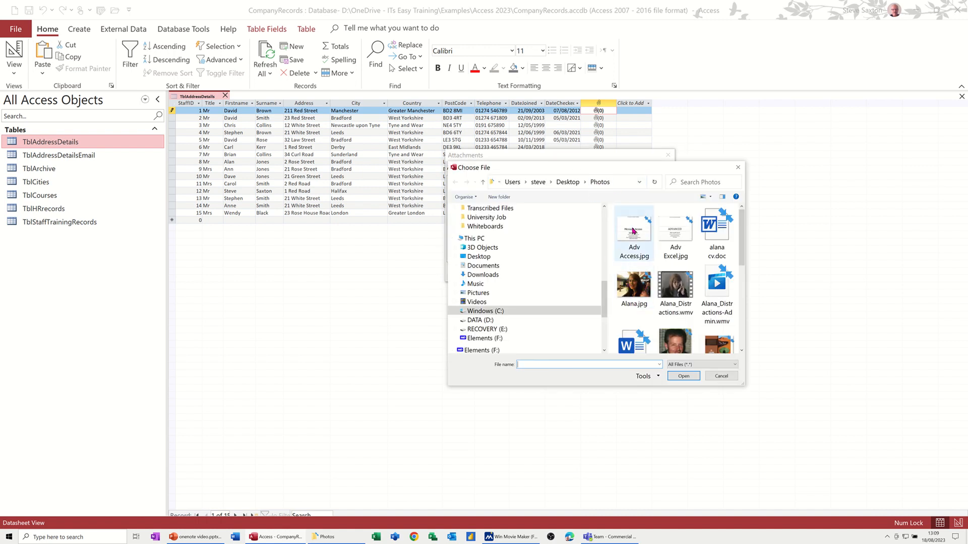
left_click(633, 224)
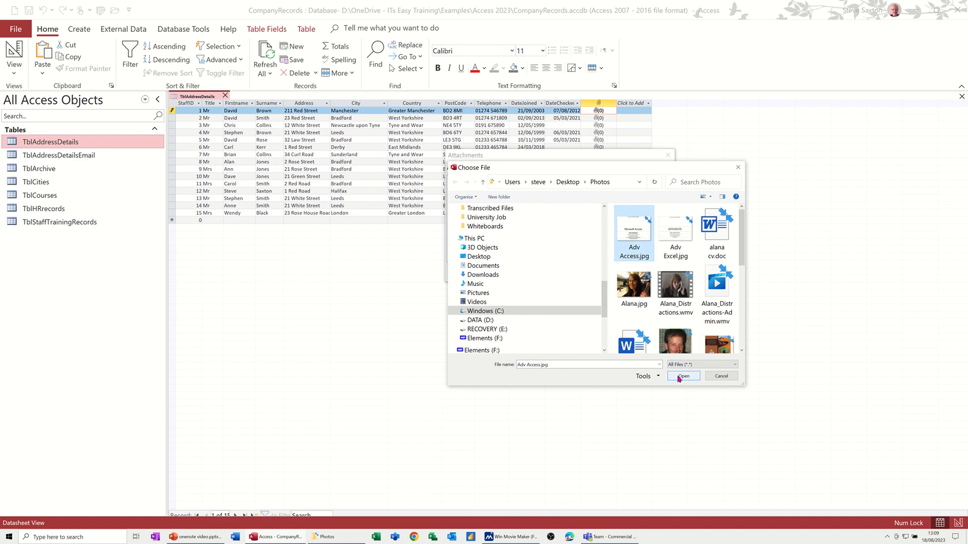
left_click(682, 376)
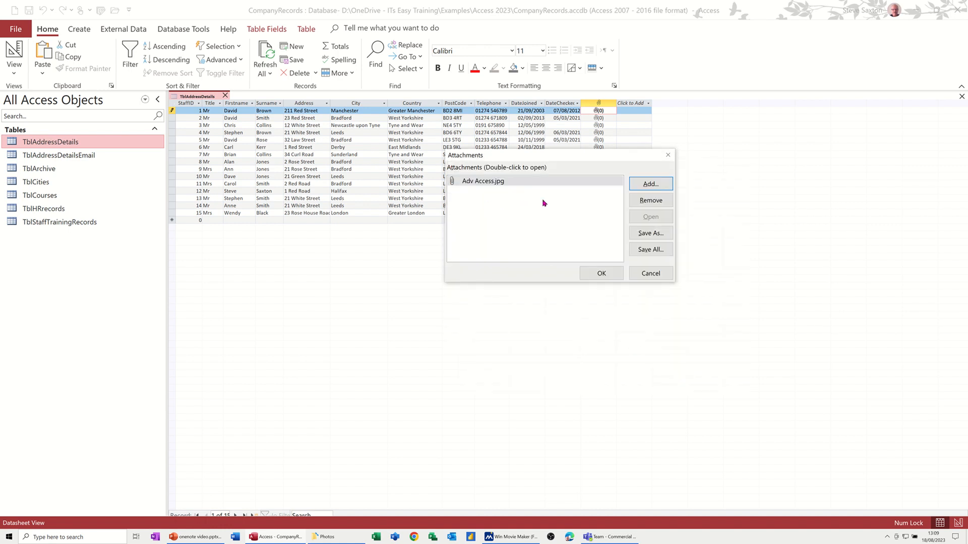
Attach Adv Excel.jpg as well and confirm both attachments for the record.
left_click(649, 184)
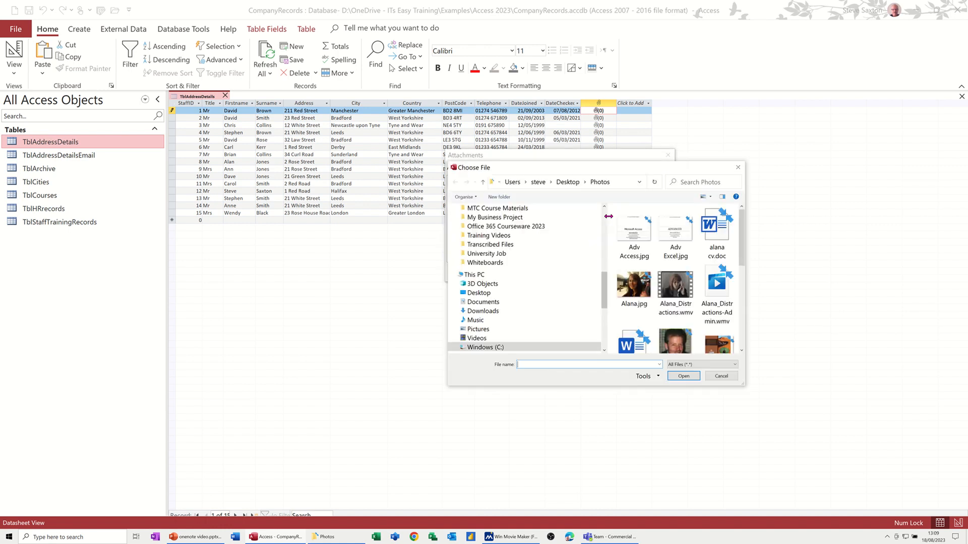
left_click(676, 233)
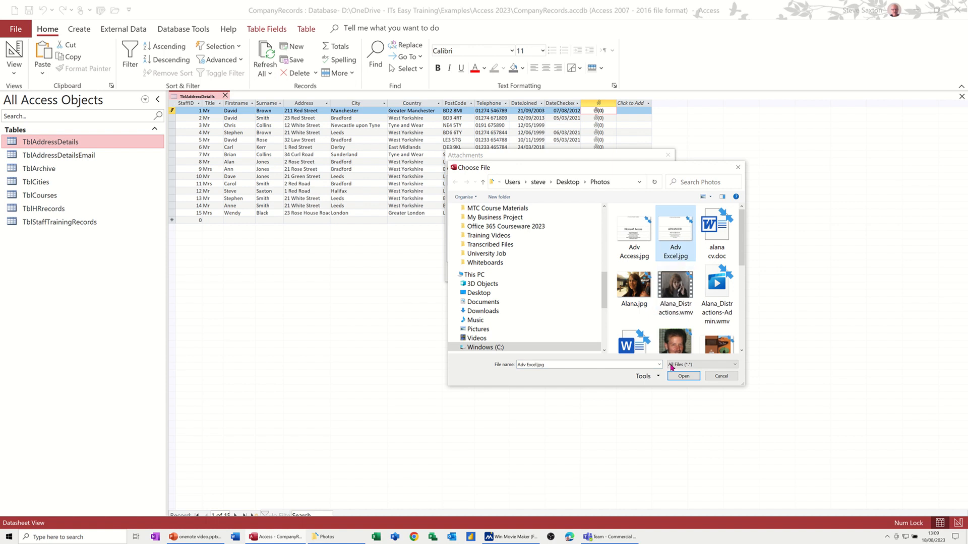
left_click(683, 376)
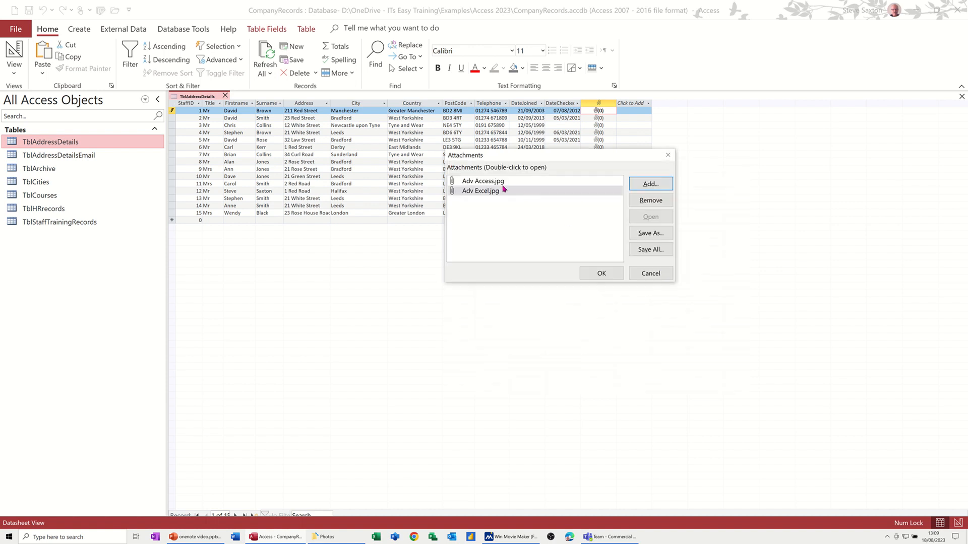
left_click(600, 273)
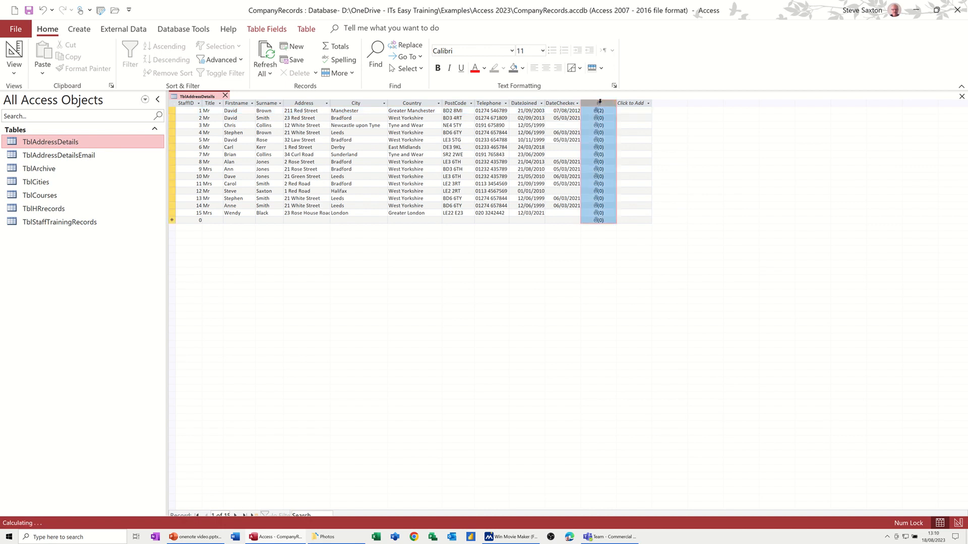
Set the Attachment field's Caption to Attachment and check the column header in the datasheet.
left_click(598, 111)
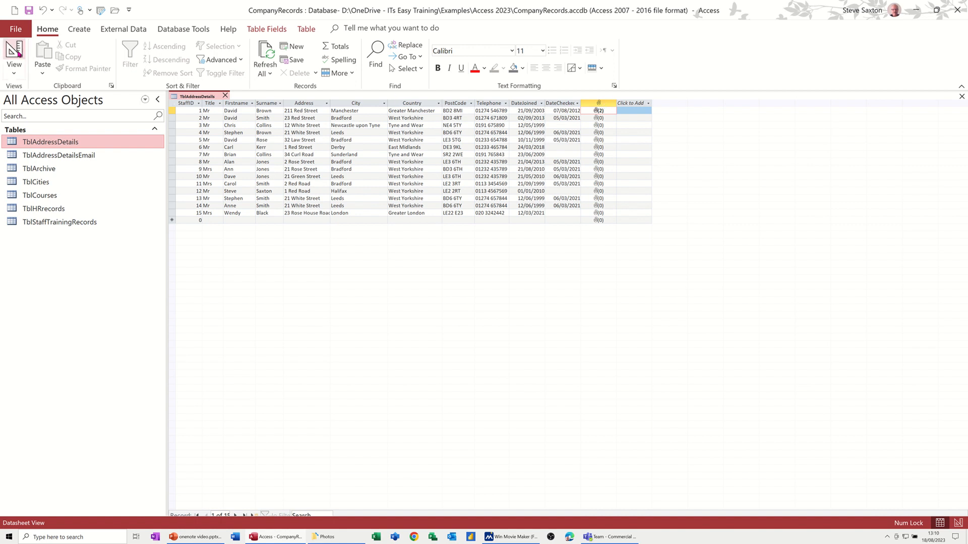
left_click(13, 55)
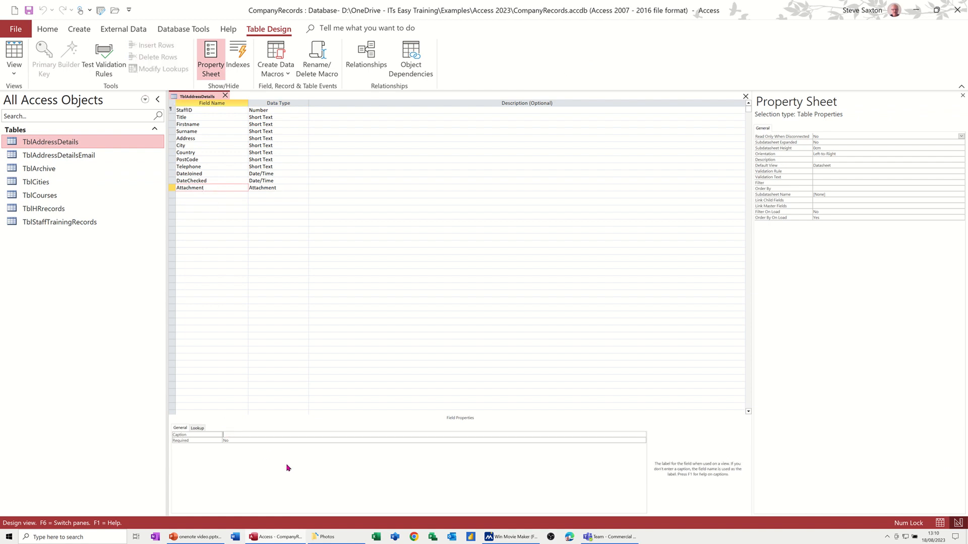
type("Attachment")
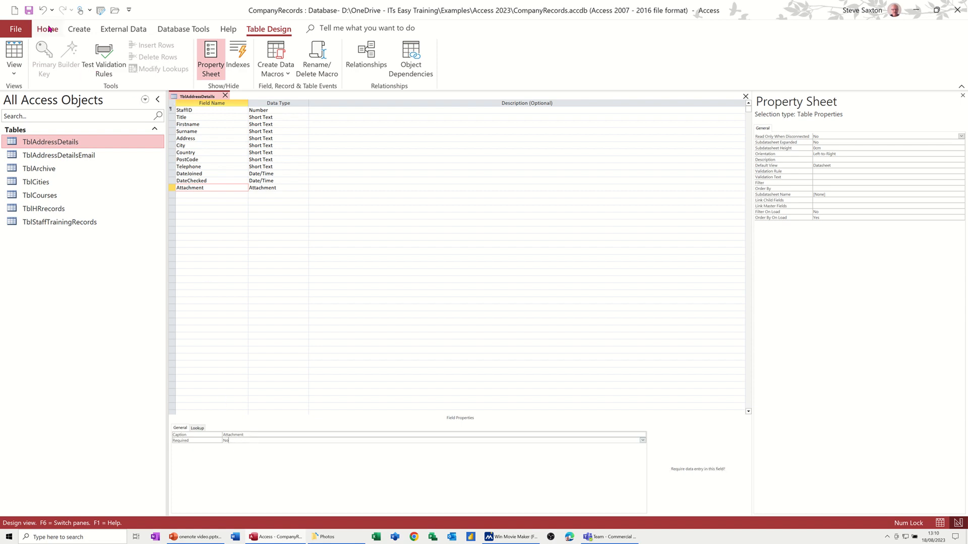
left_click(13, 56)
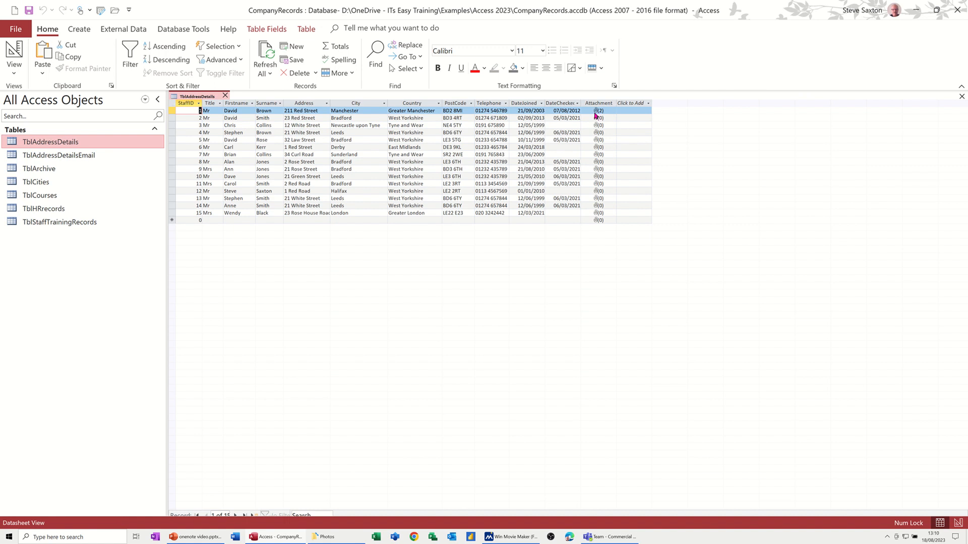
mouse_move(598, 133)
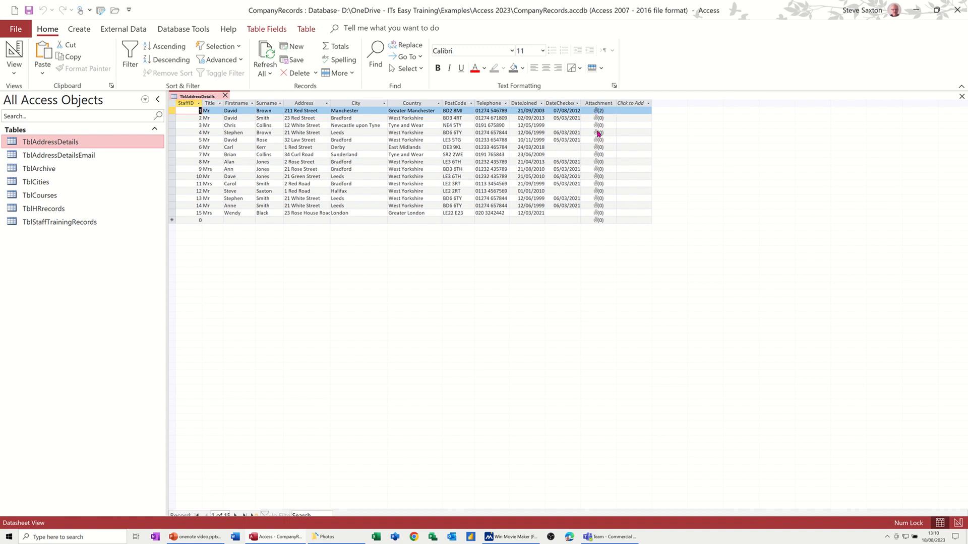
mouse_move(610, 124)
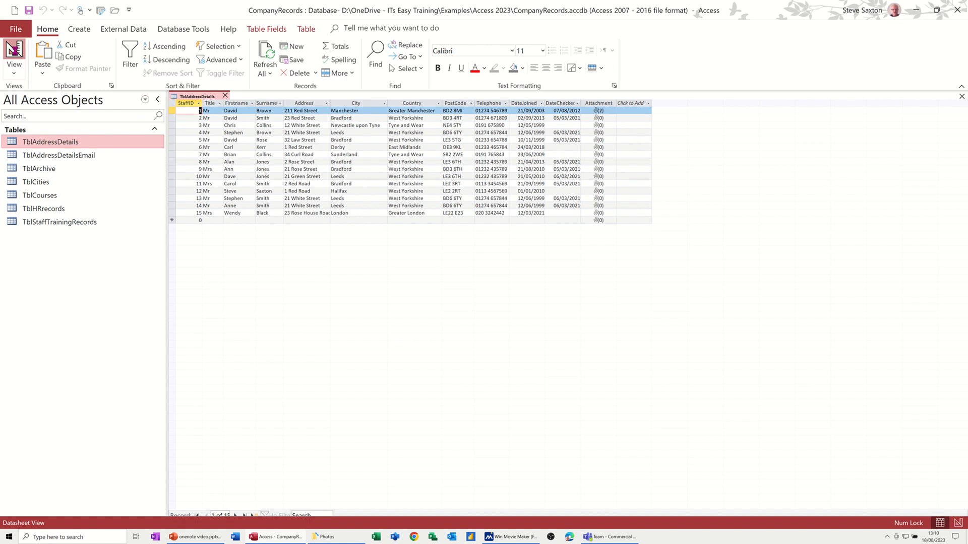
In Design View, add a field named Video with the OLE Object data type.
left_click(13, 55)
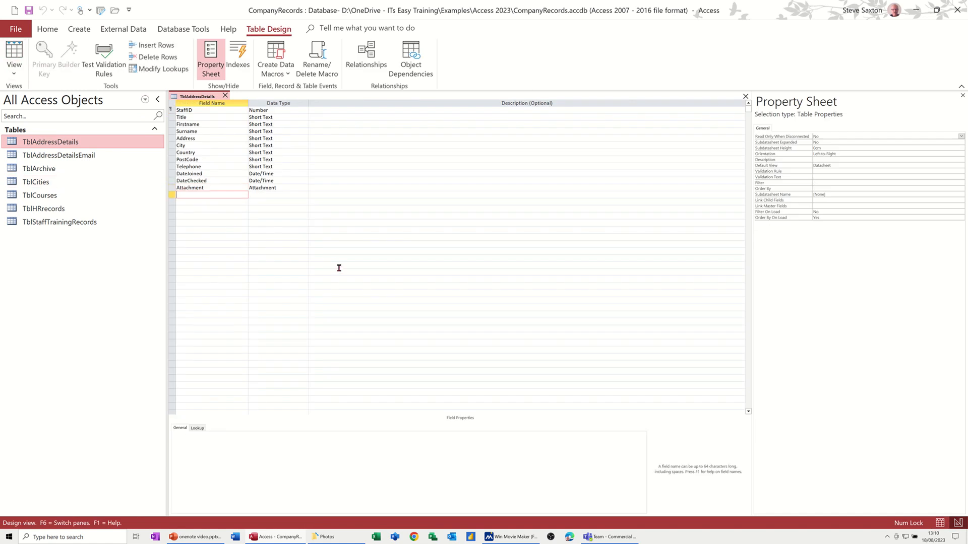
type("Video")
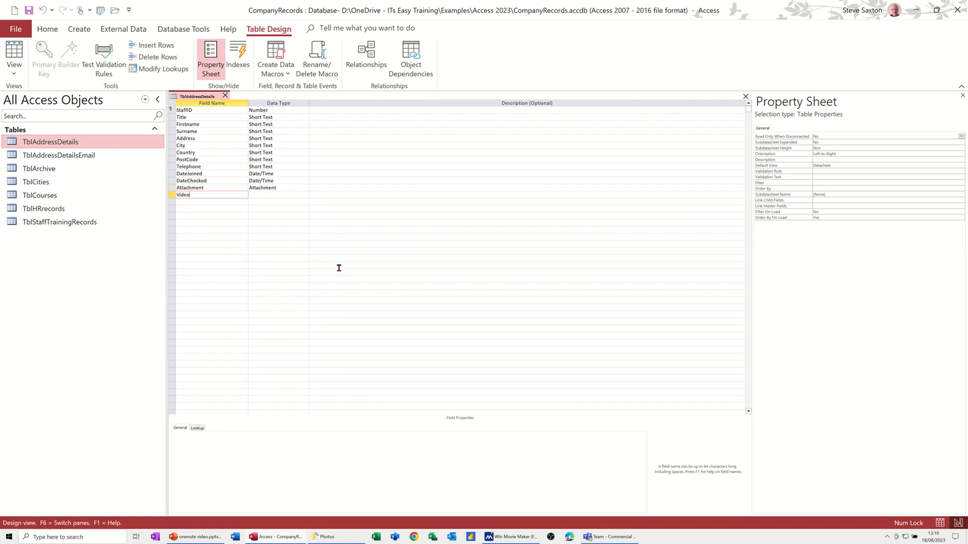
left_click(279, 194)
type("OLE Object")
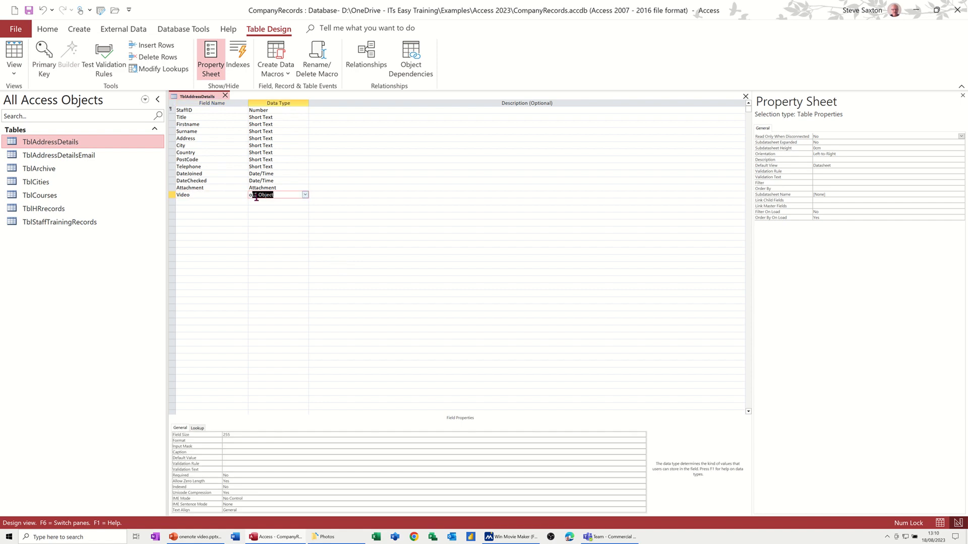
left_click(262, 195)
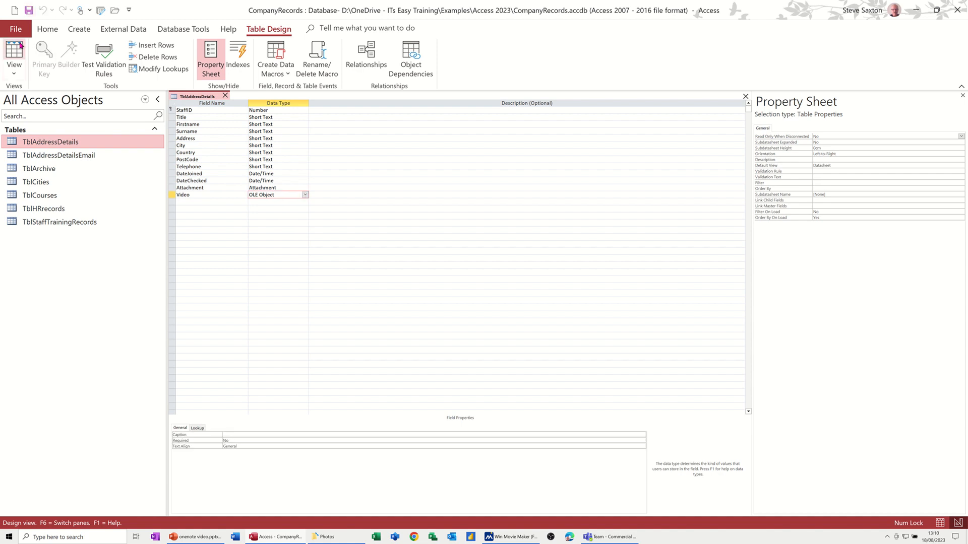
left_click(275, 195)
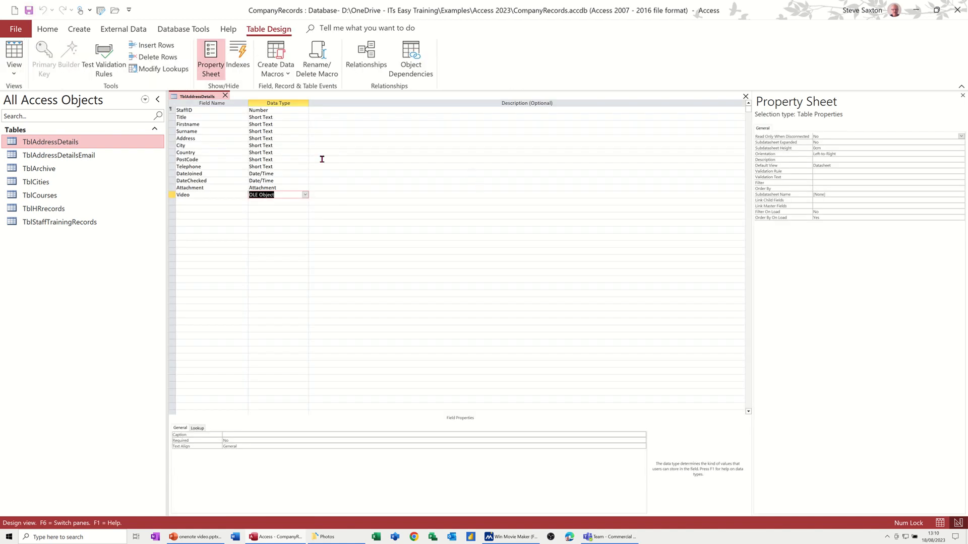
In the datasheet, start inserting an object from file into the first record's Video cell.
left_click(13, 59)
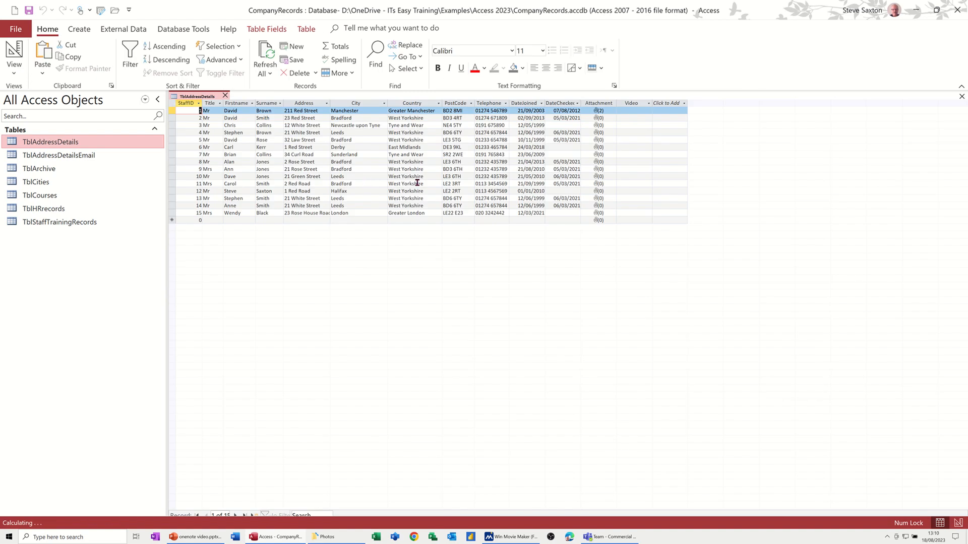
left_click(633, 111)
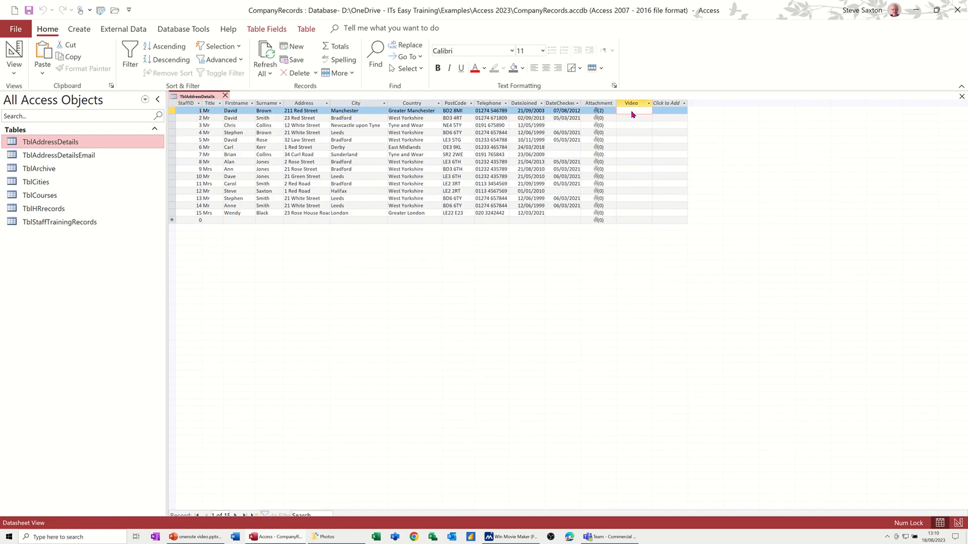
right_click(632, 114)
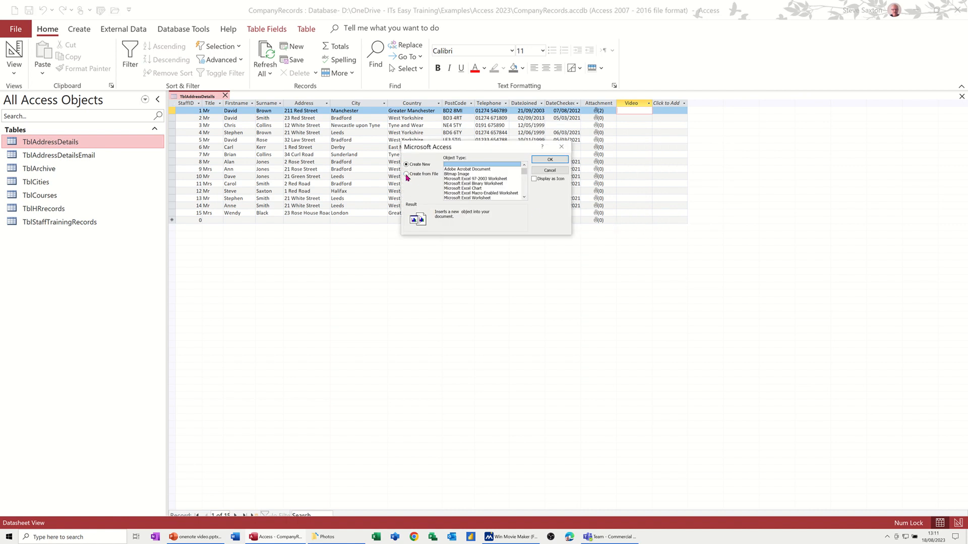
left_click(406, 173)
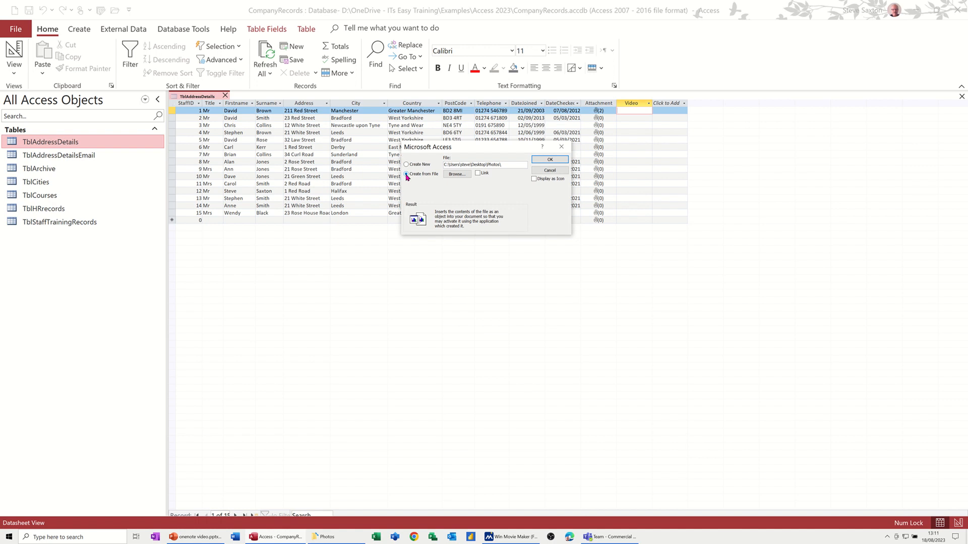
left_click(456, 174)
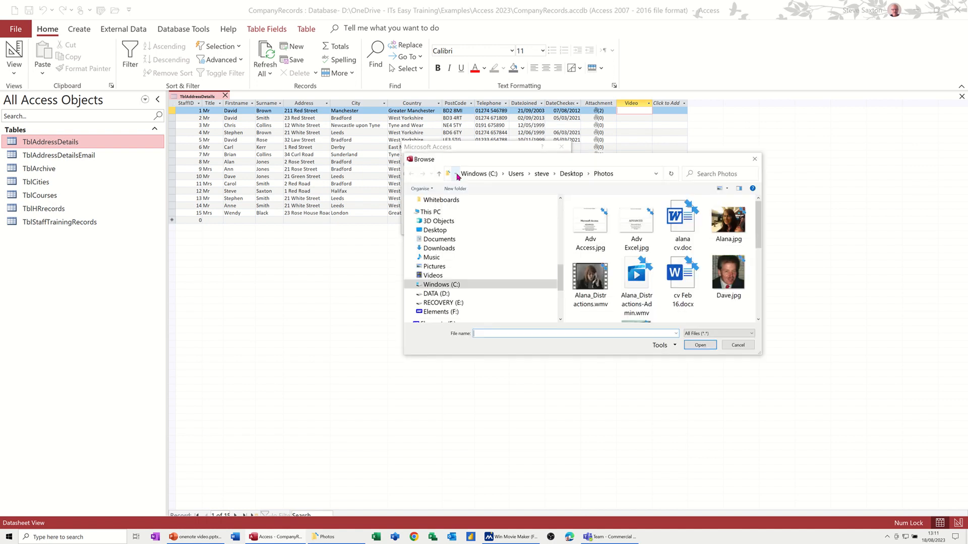
Choose Alana_Distractions.wmv from the Photos folder and set it to be linked rather than embedded.
left_click(590, 274)
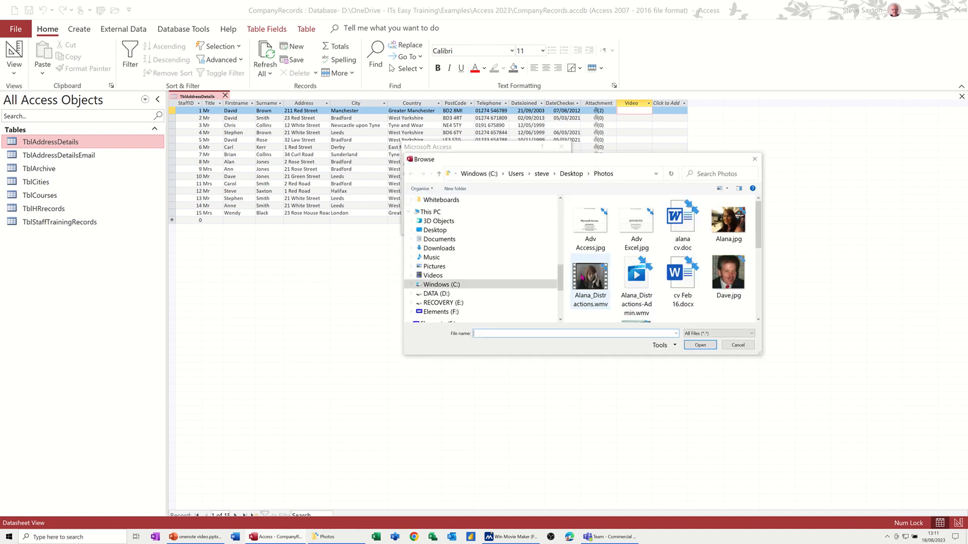
mouse_move(590, 274)
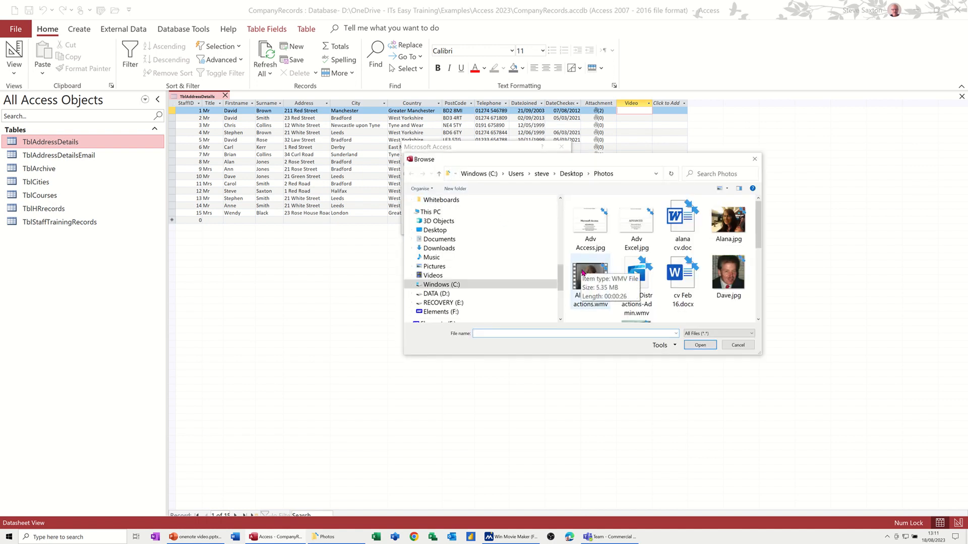
left_click(590, 271)
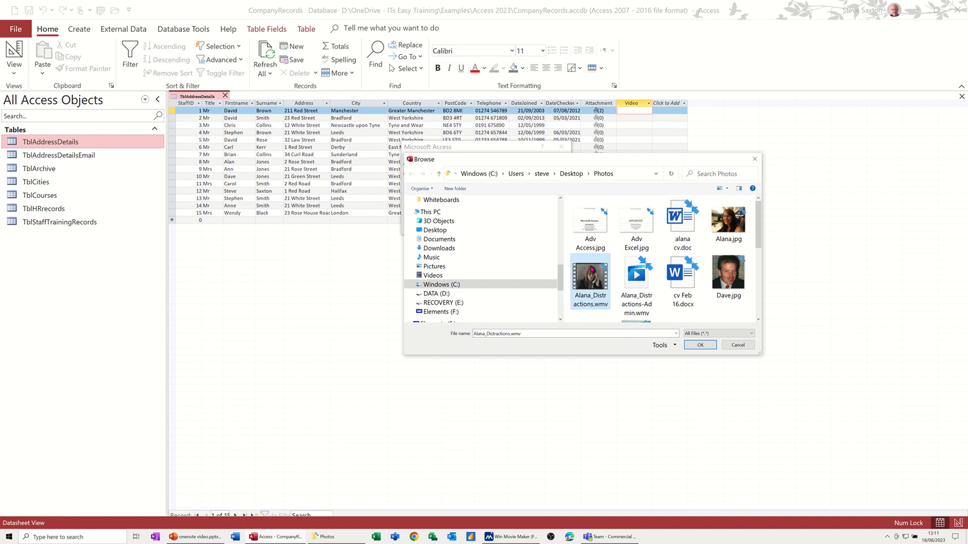
left_click(700, 345)
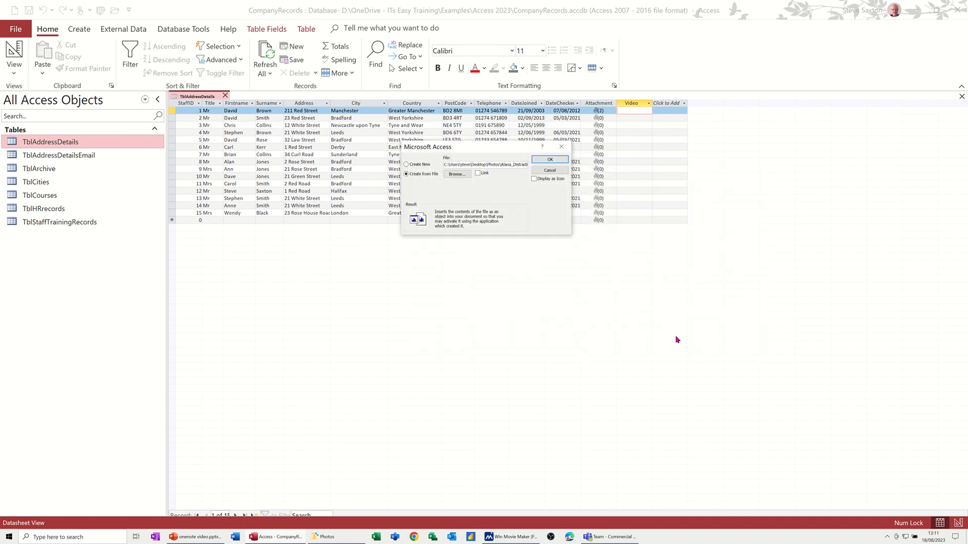
left_click(478, 173)
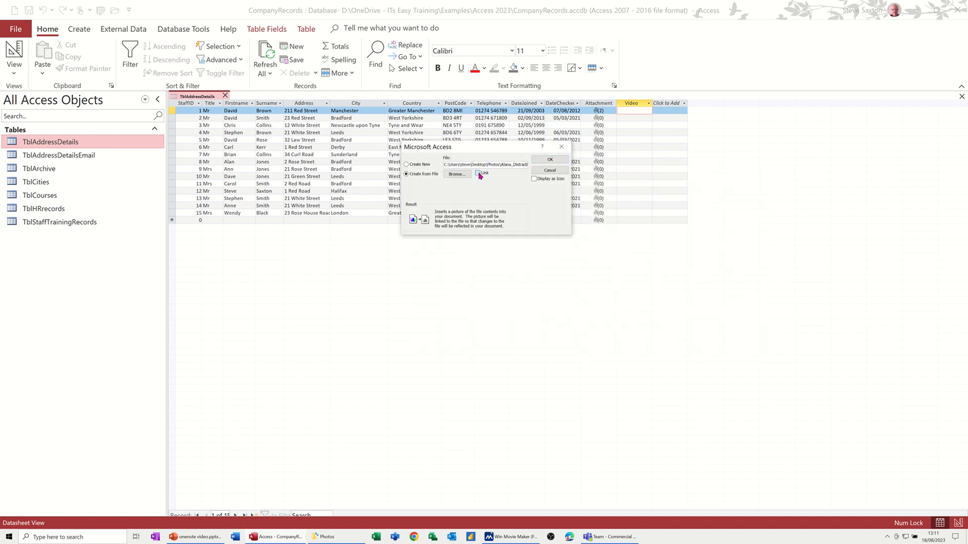
left_click(478, 172)
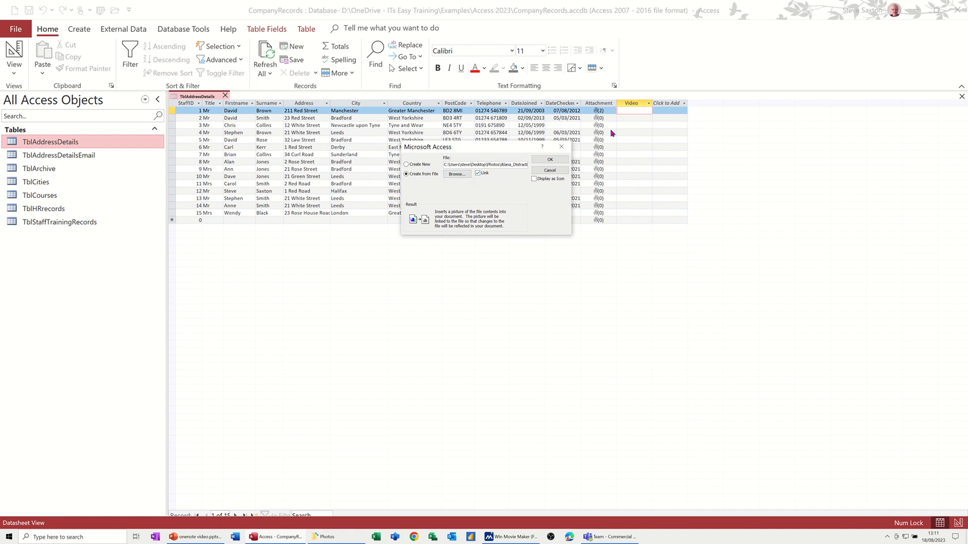
mouse_move(477, 183)
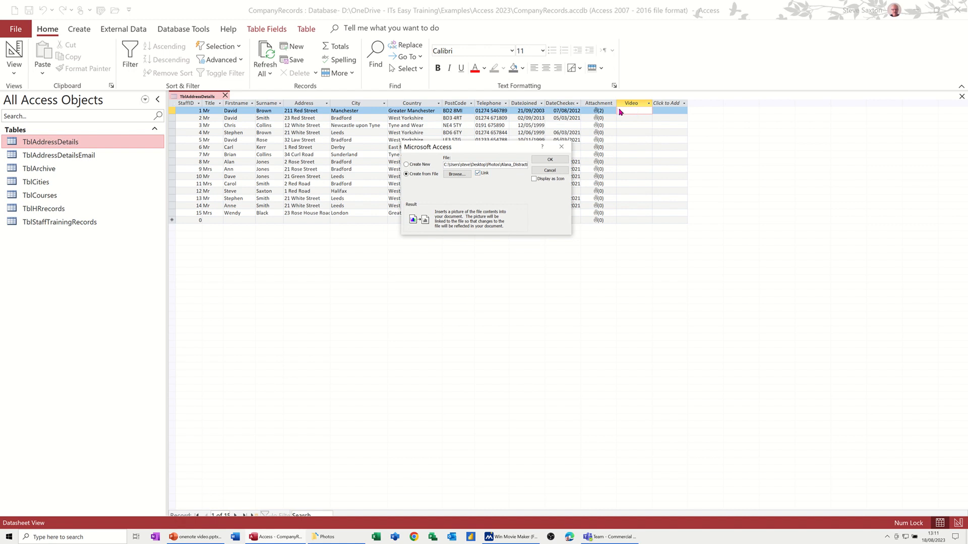
mouse_move(615, 114)
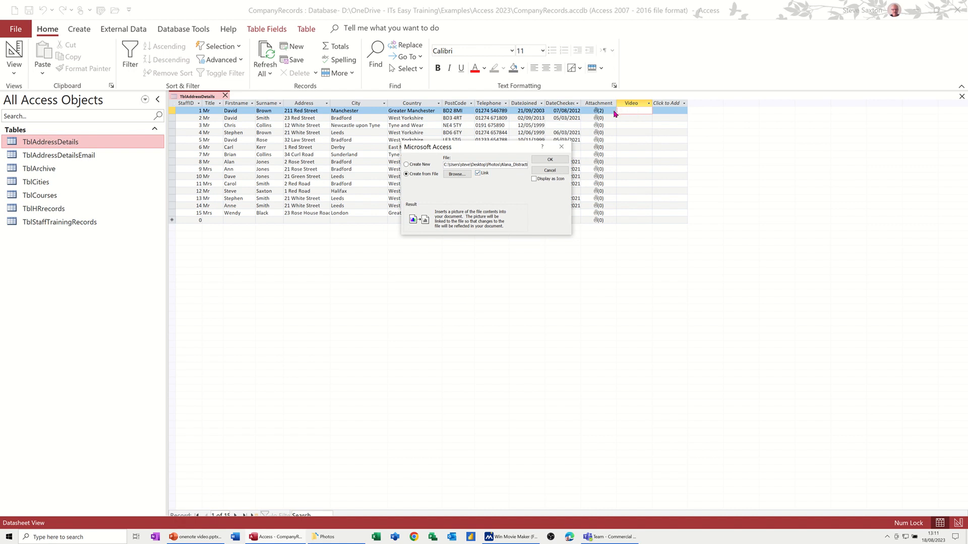
mouse_move(625, 150)
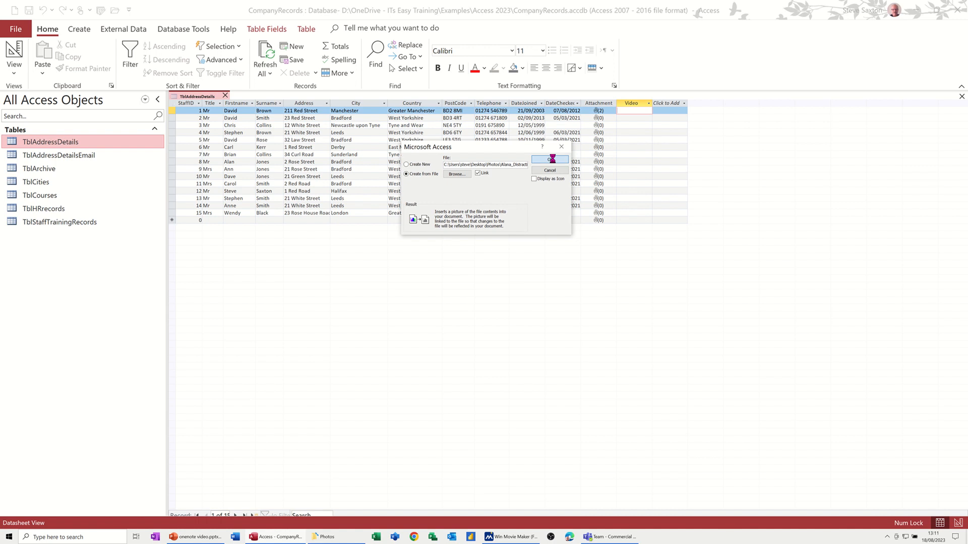
Insert the linked video as a Package, open it to play it back, then close the player.
left_click(549, 159)
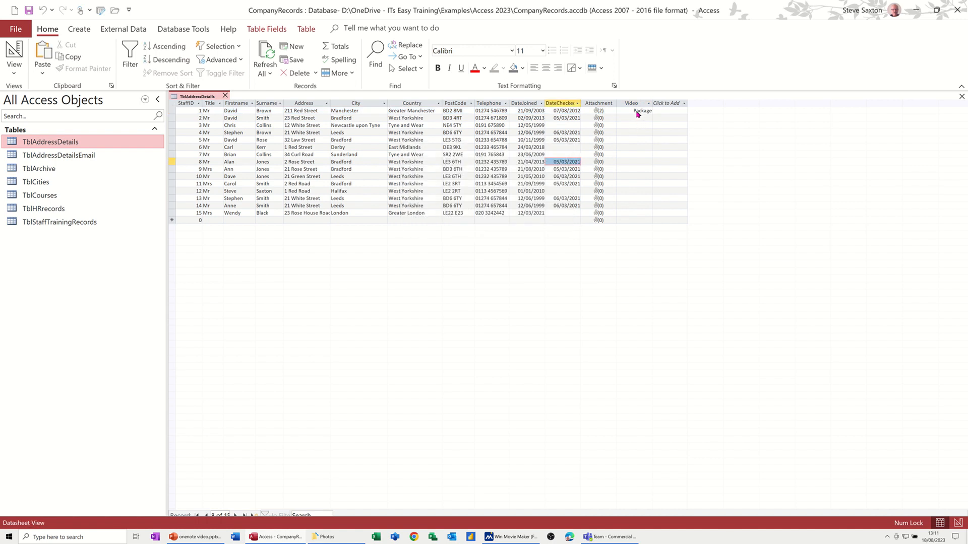
double_click(642, 111)
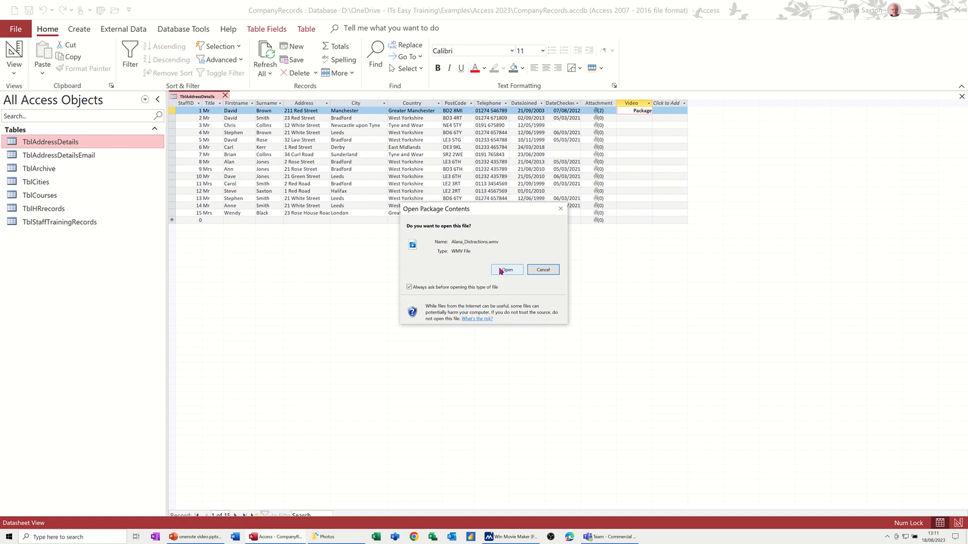
left_click(505, 270)
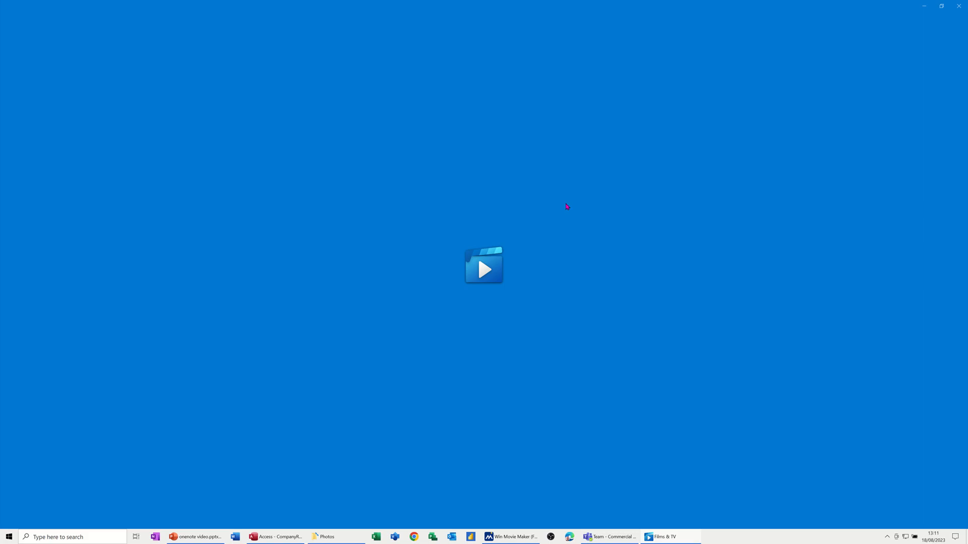
left_click(484, 265)
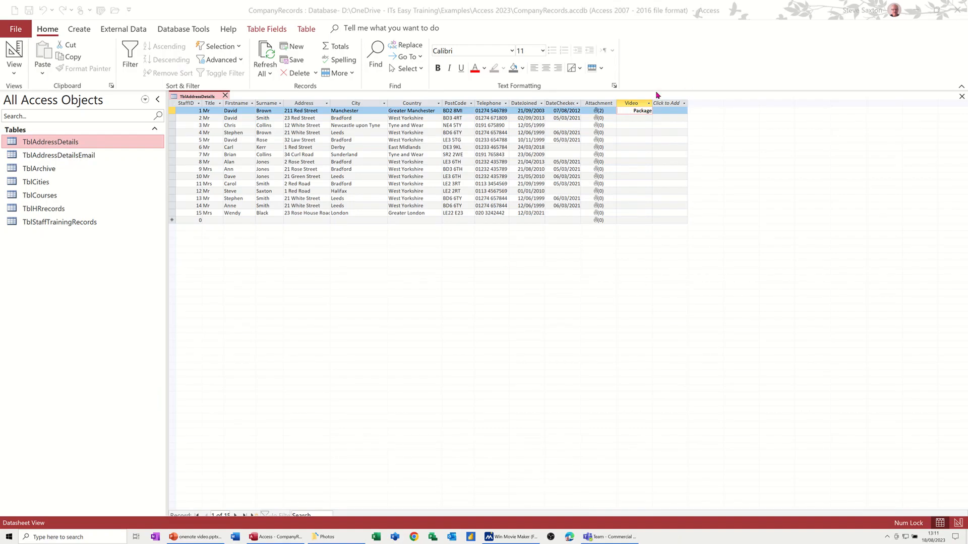
Start inserting an object from file into the second record's Video cell.
left_click(634, 118)
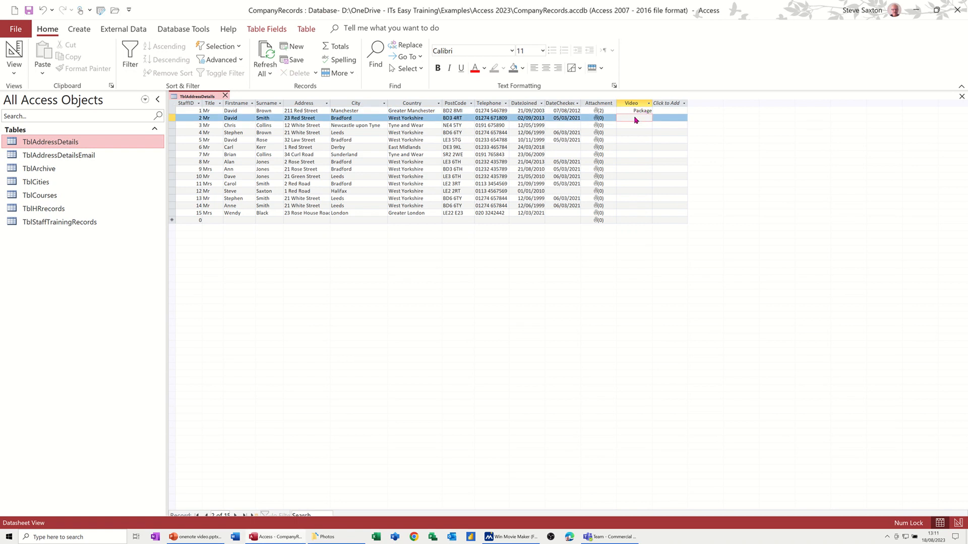
right_click(634, 118)
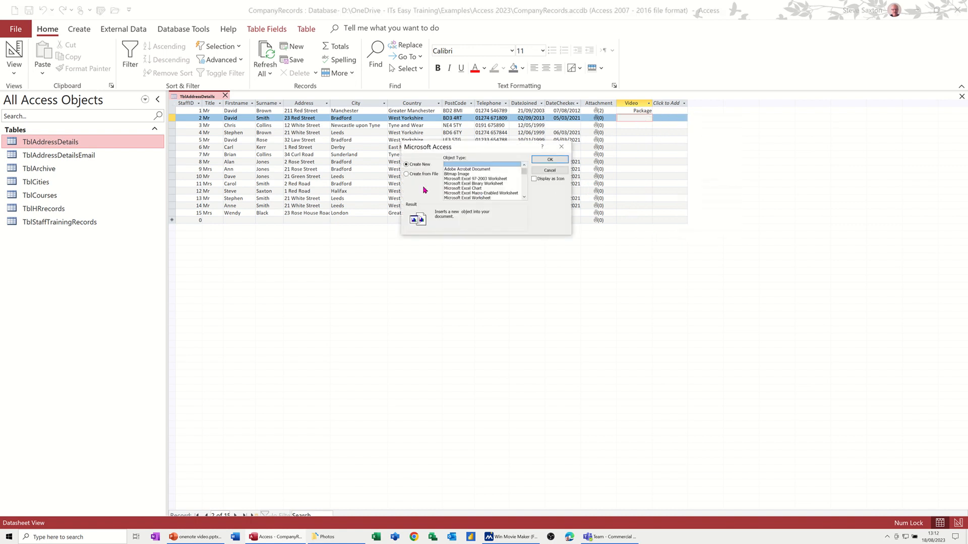
left_click(407, 175)
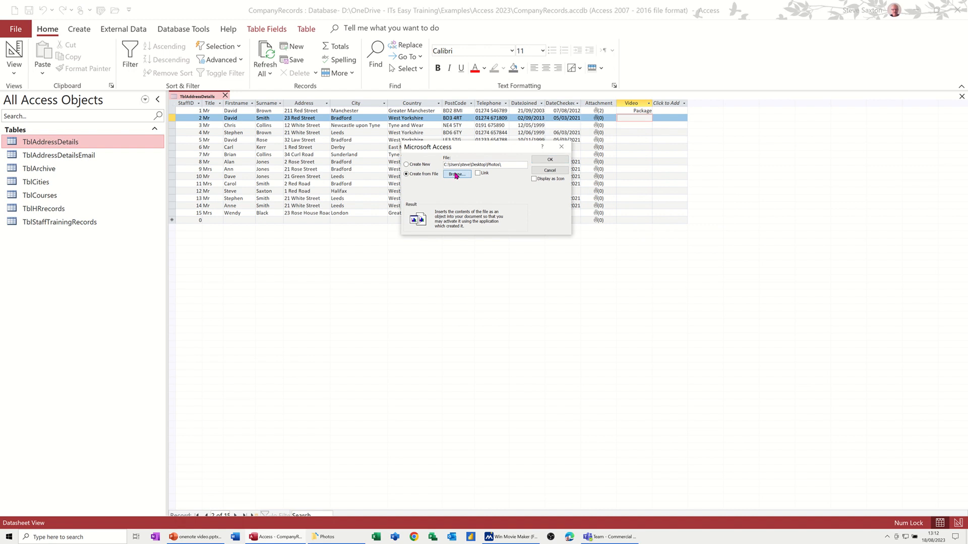
left_click(457, 174)
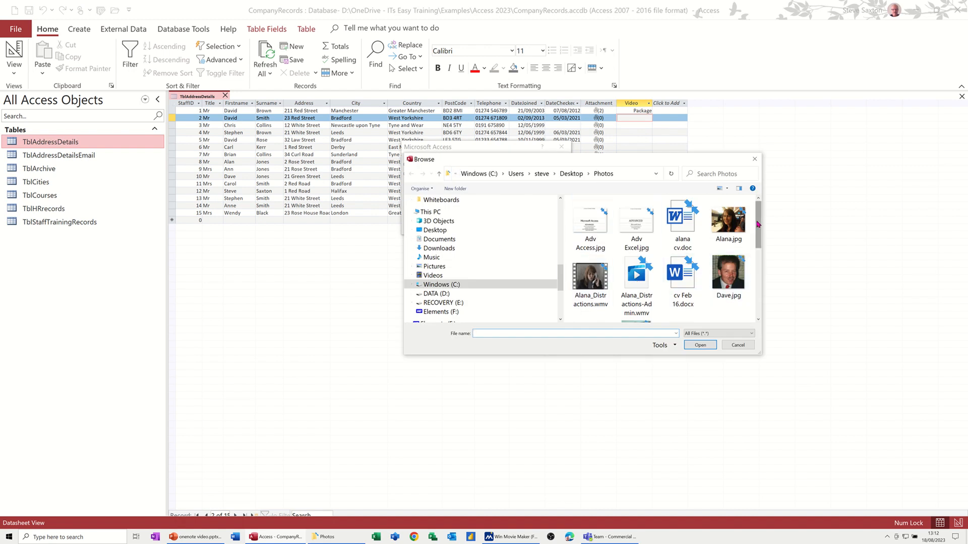
Choose Charting 2023 V3.xlsx from Examples > Excel 2023 and insert it as a linked object.
scroll("down", 3)
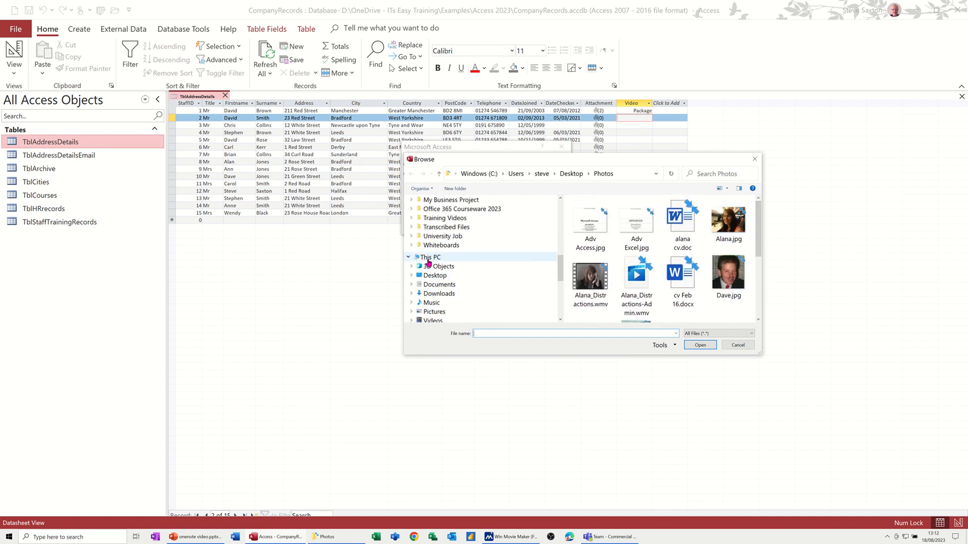
left_click(411, 257)
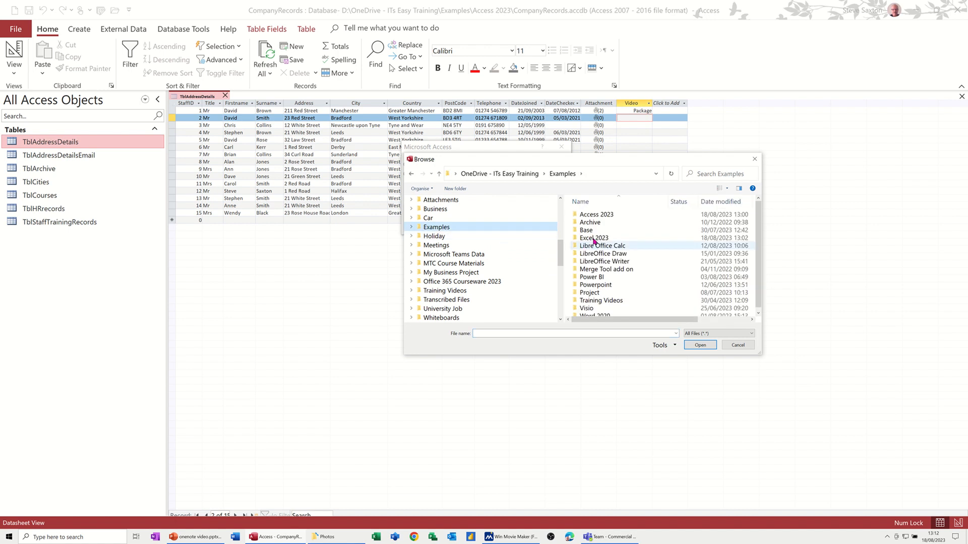
double_click(593, 238)
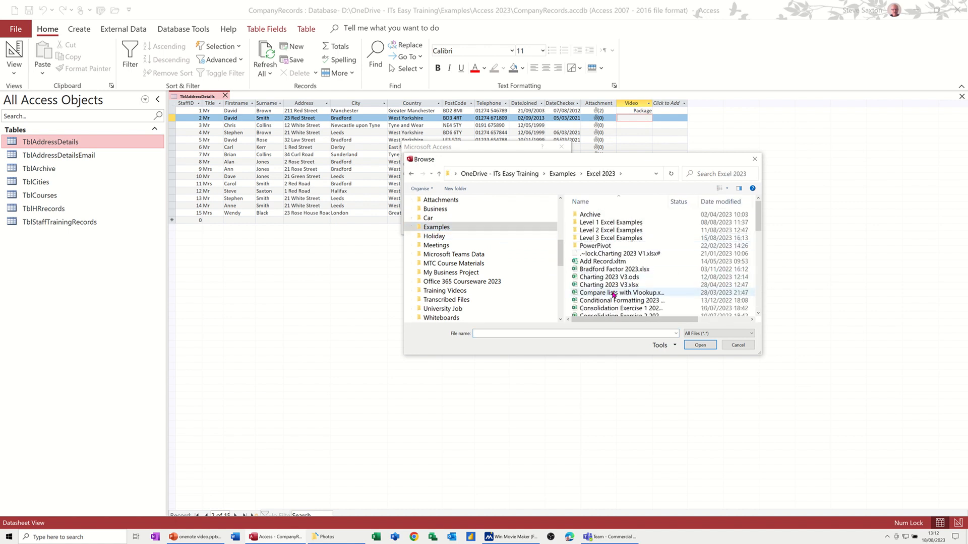
left_click(700, 345)
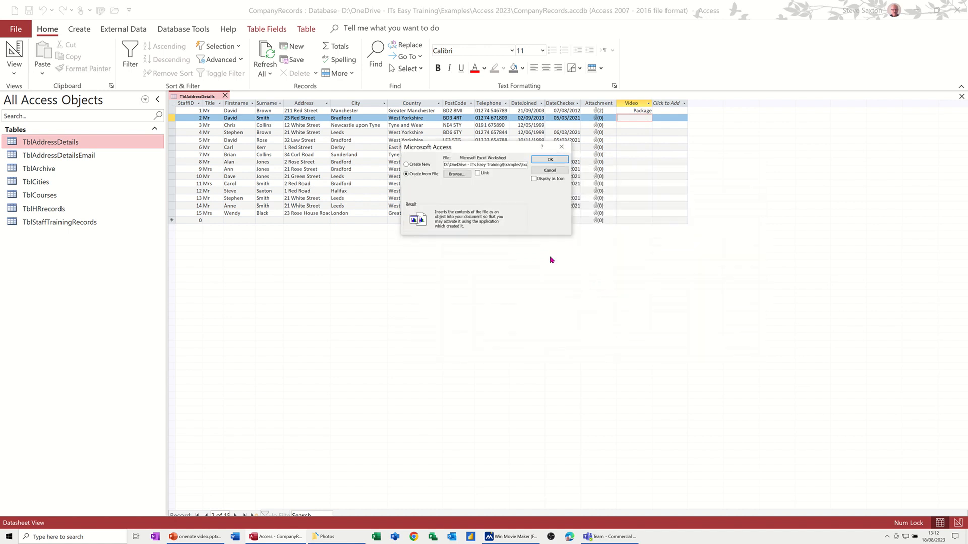
left_click(476, 174)
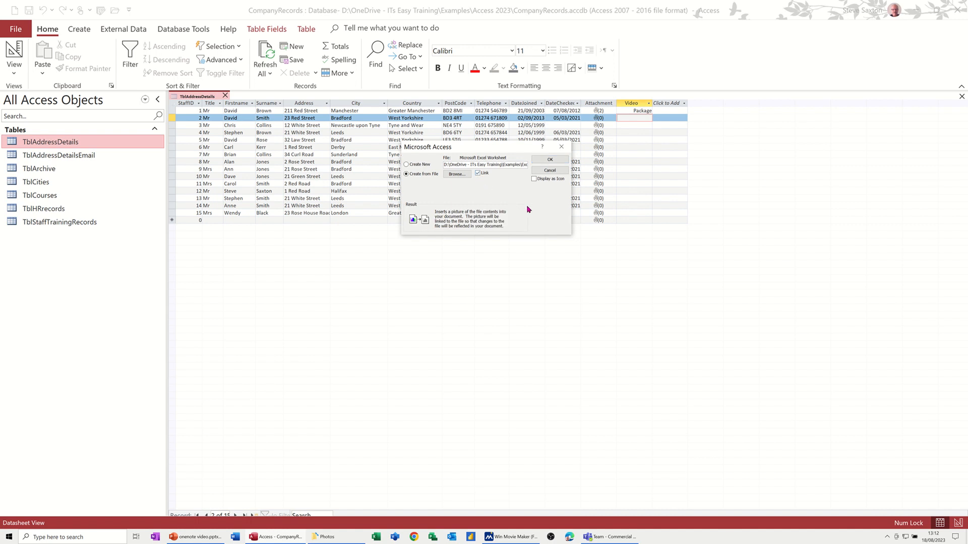
left_click(548, 171)
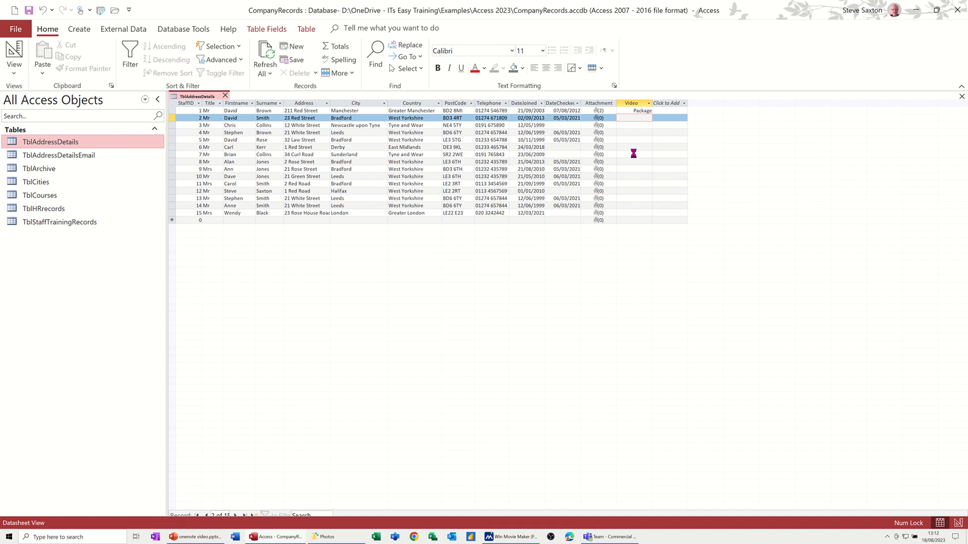
mouse_move(643, 135)
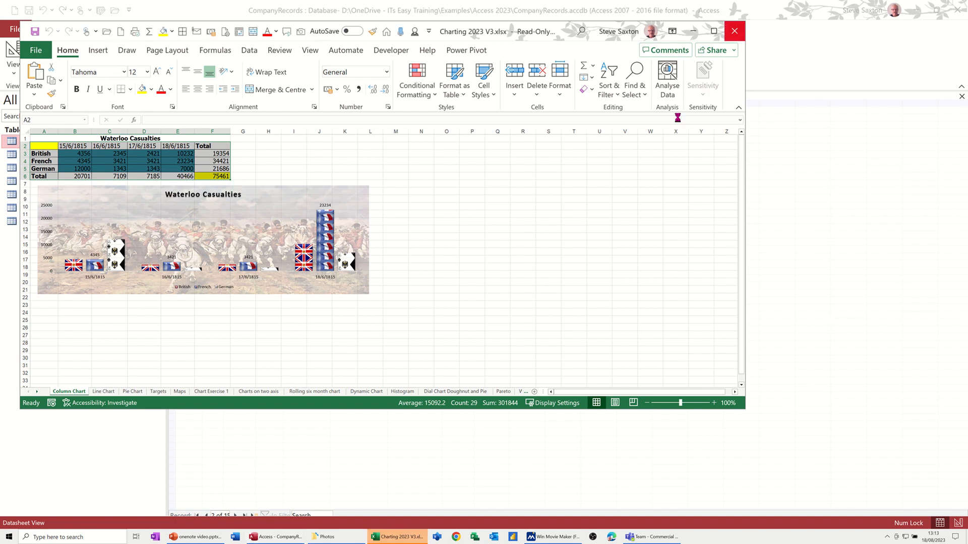
Close the Charting 2023 V3 workbook in Excel without saving changes.
left_click(734, 32)
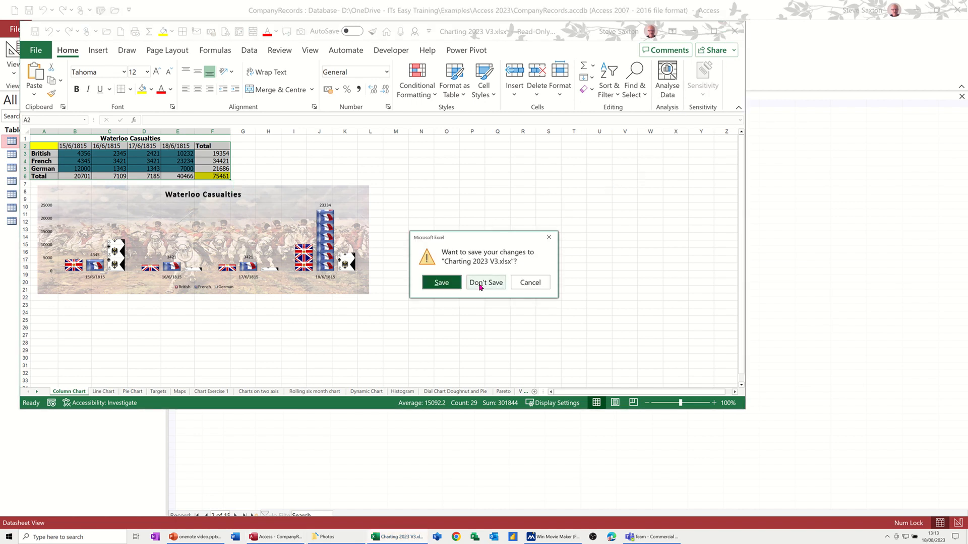
left_click(485, 282)
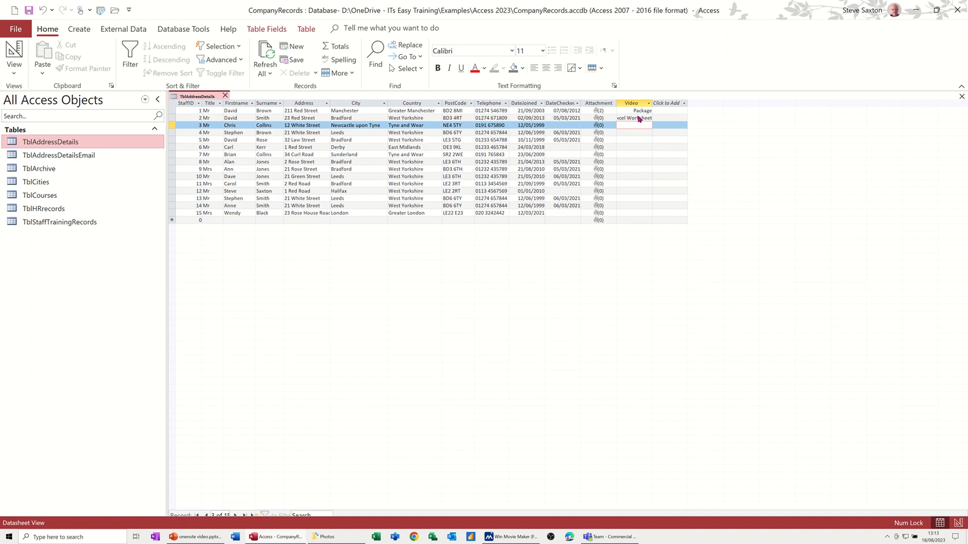
mouse_move(635, 114)
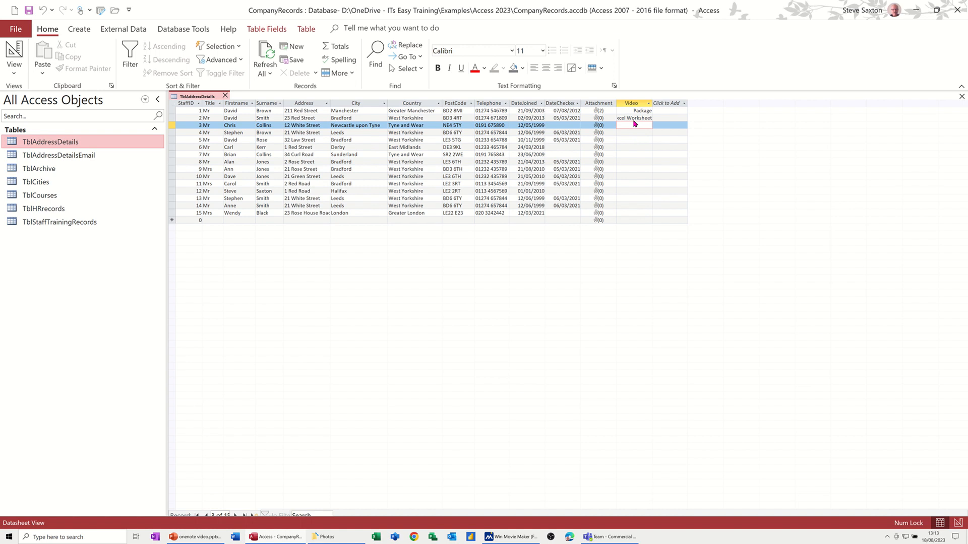
mouse_move(638, 134)
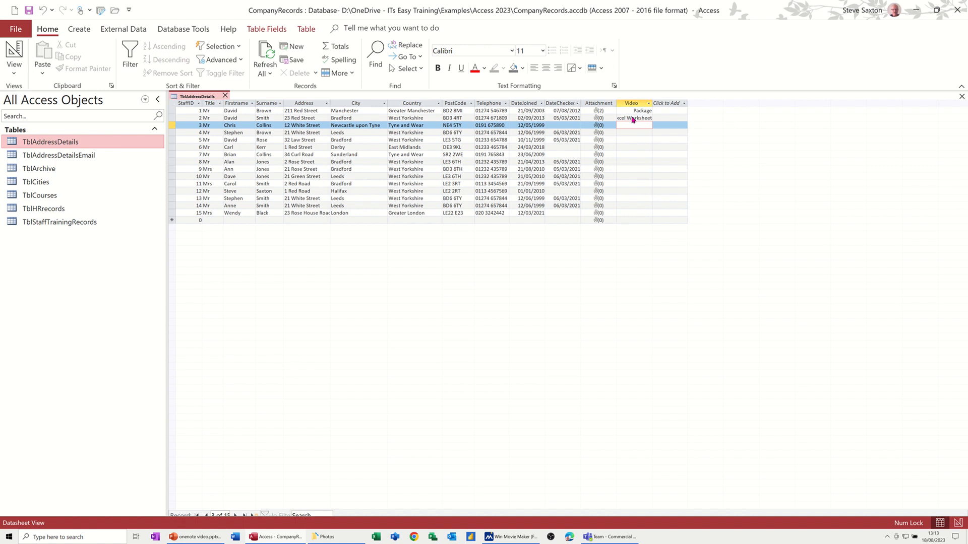
mouse_move(632, 127)
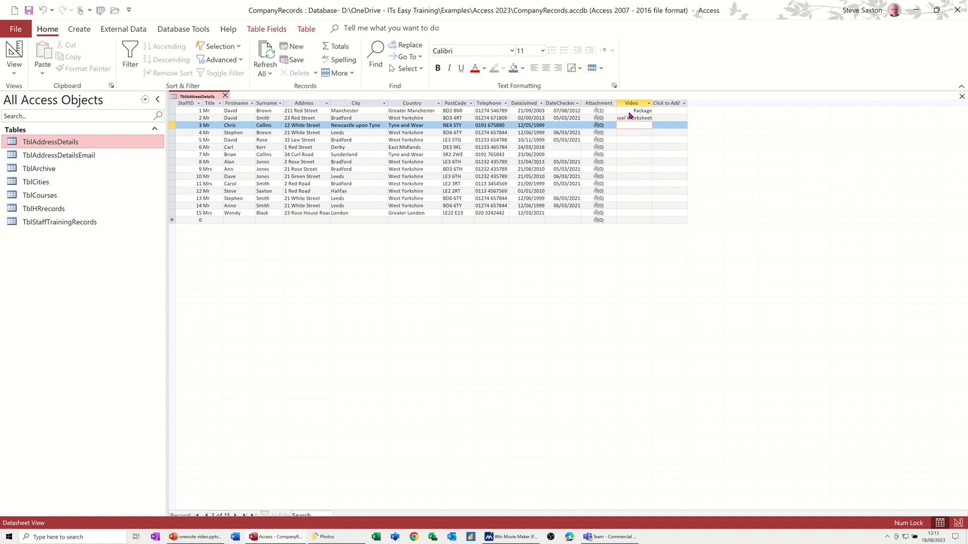
mouse_move(666, 109)
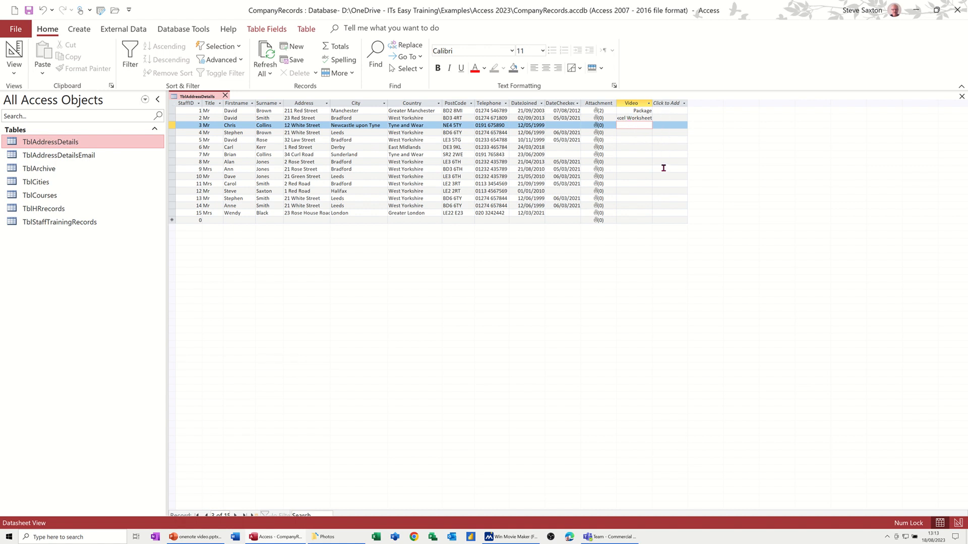
mouse_move(663, 155)
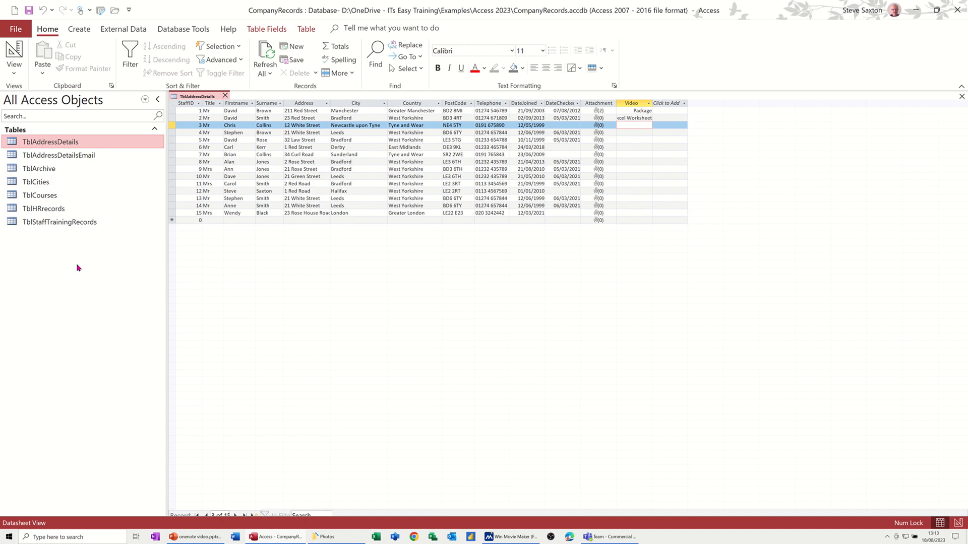
mouse_move(259, 278)
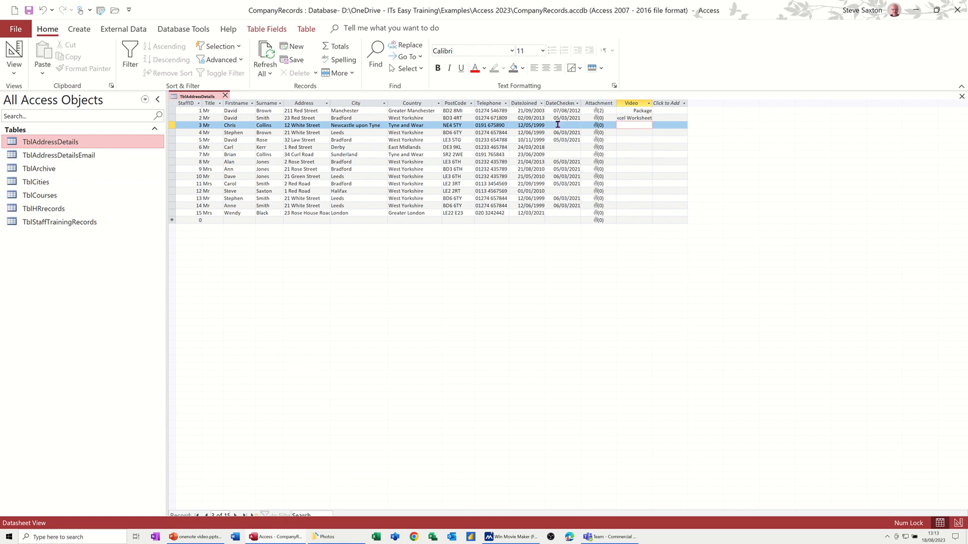
mouse_move(665, 105)
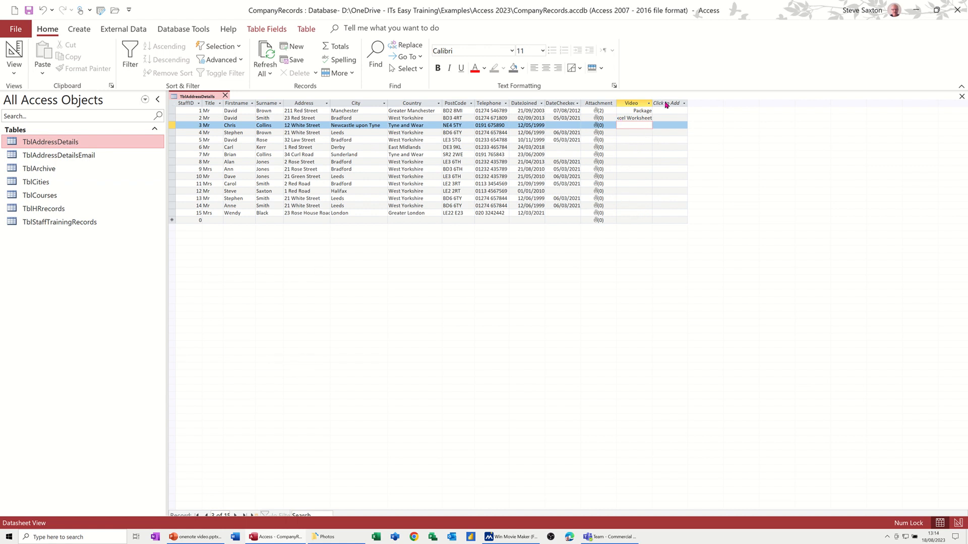
Add a new Short Text field named Photo via the Click to Add column.
left_click(668, 103)
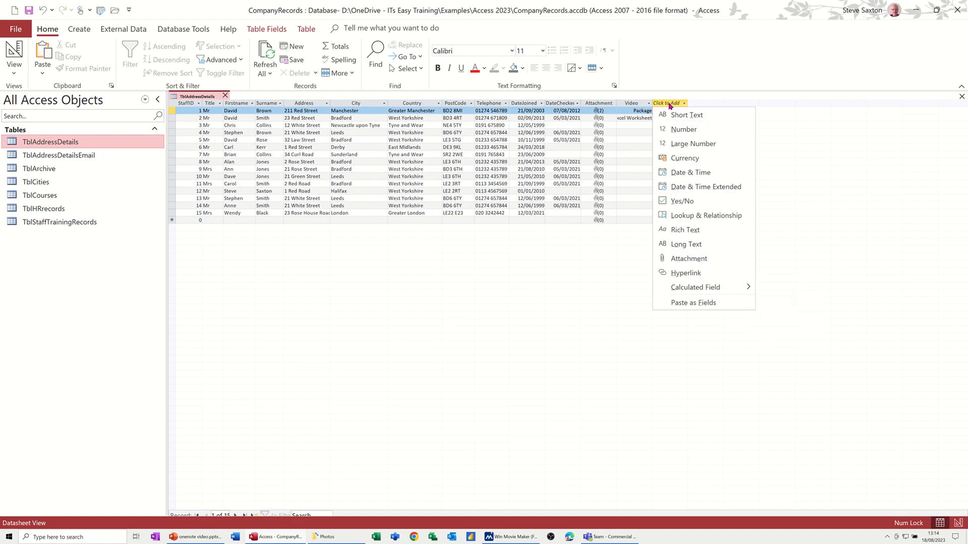
left_click(684, 115)
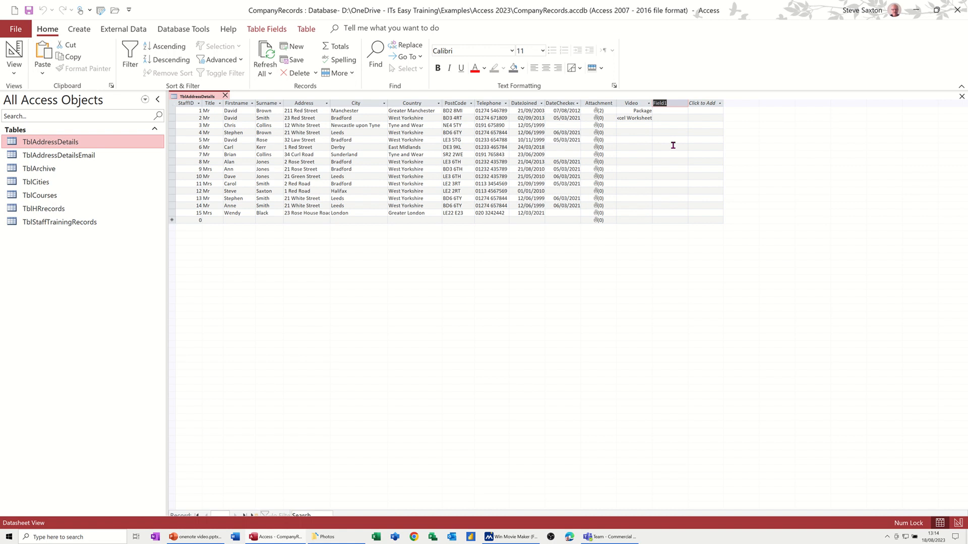
type("Photo")
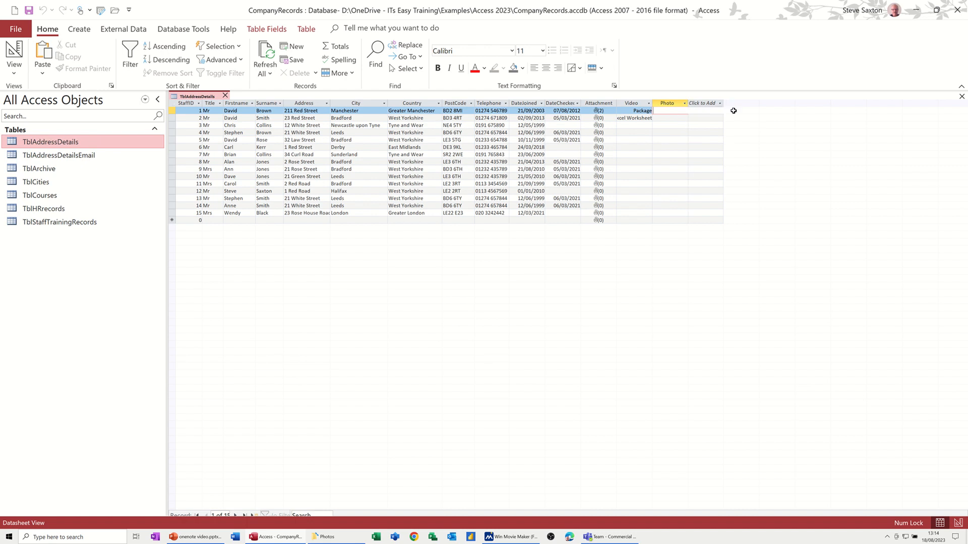
left_click(324, 537)
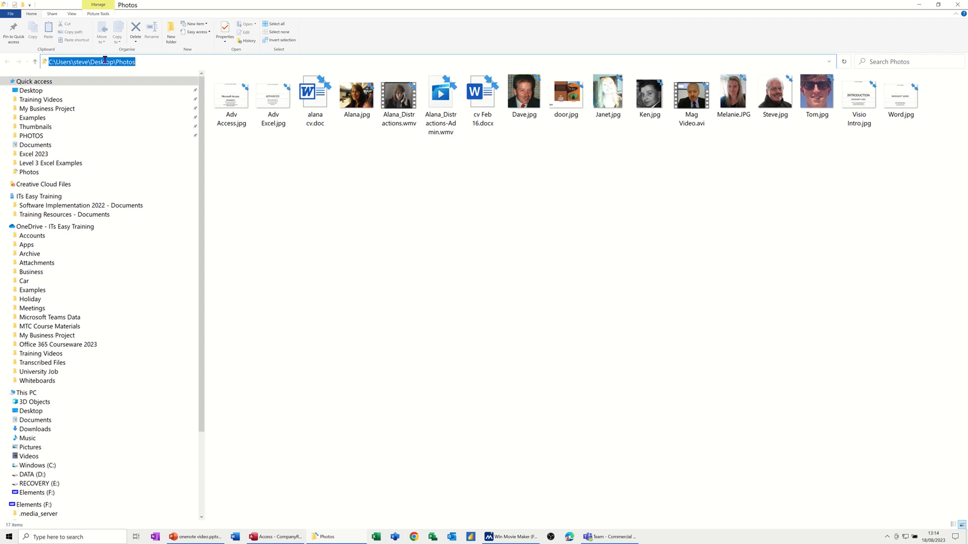
Note the Photos folder path and inspect Dave.jpg, a 162 x 169 JPG of 18.2 KB.
left_click(524, 93)
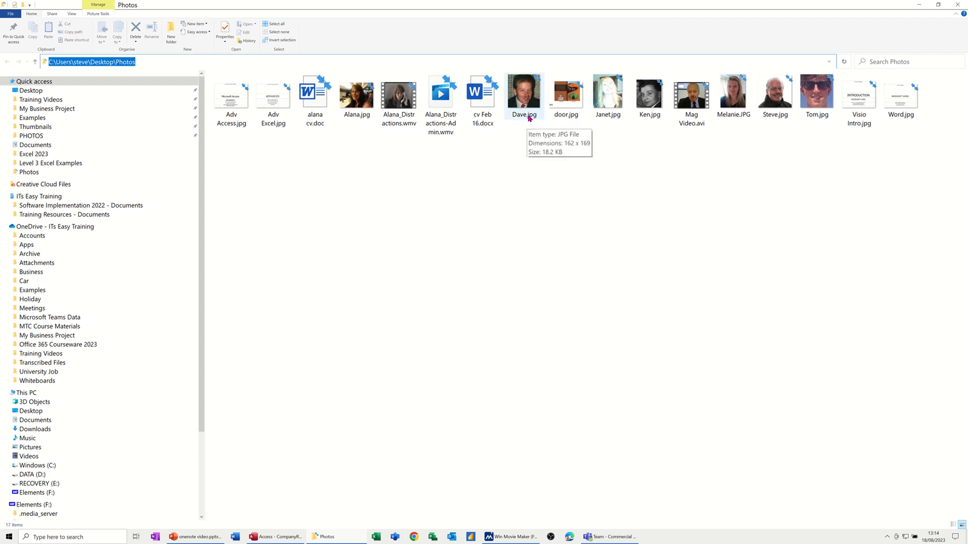
left_click(441, 92)
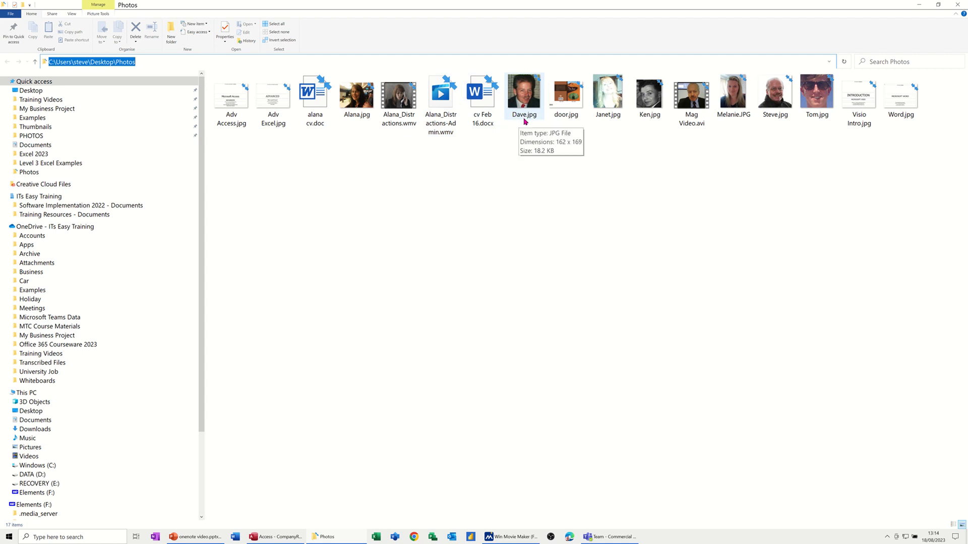
mouse_move(524, 119)
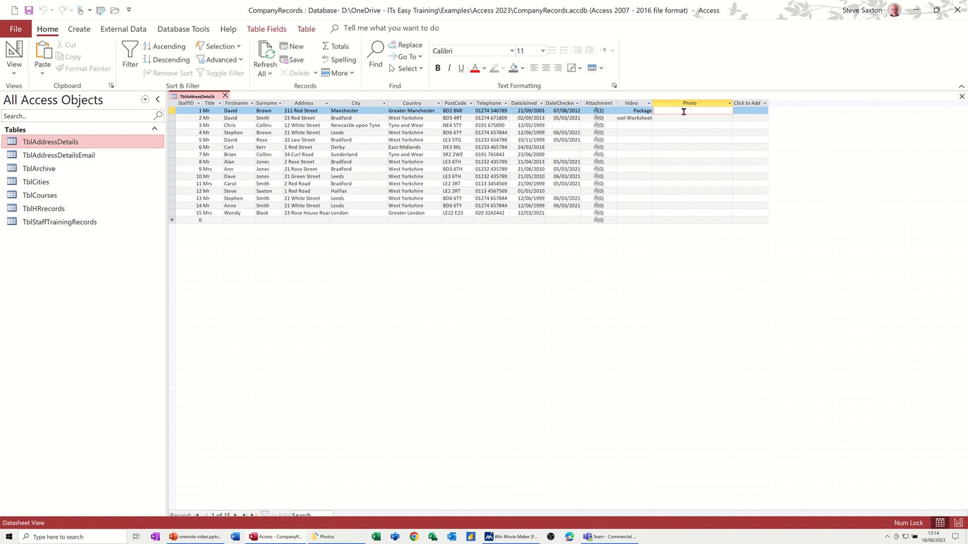
Enter C:\Users\steve\Desktop\Photos\dave.jpg in record 1's Photo field and check names for record 2.
type("C:\\Users\\steve\\Desktop\\Photos")
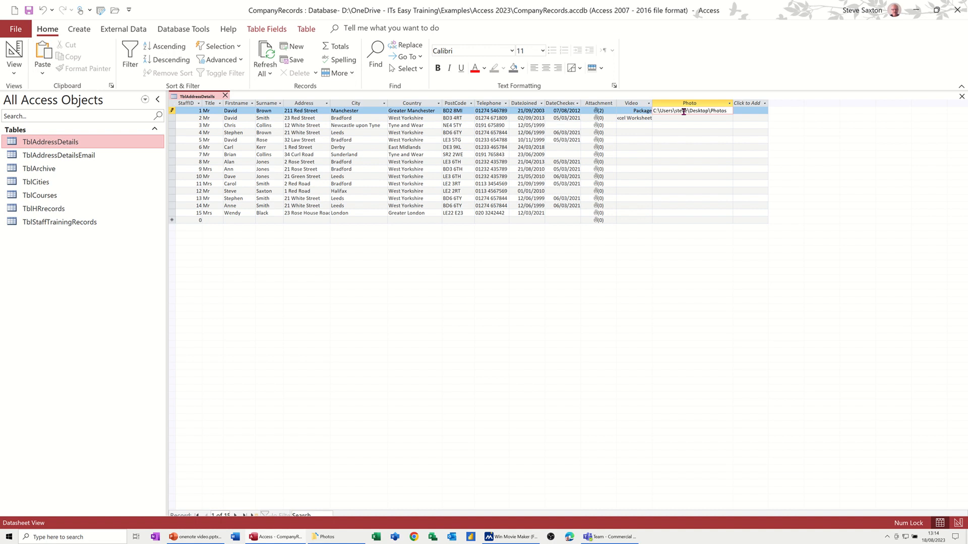
type("\\")
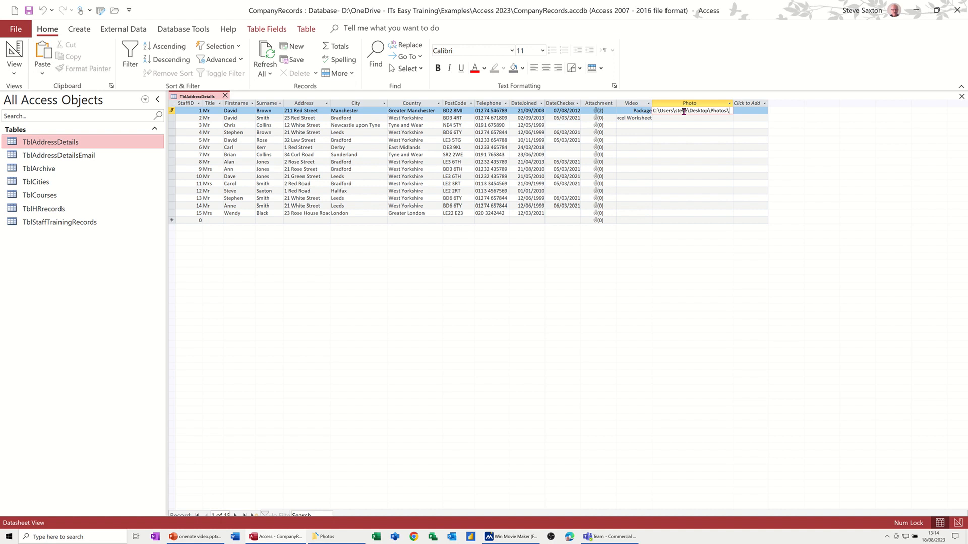
type("dave")
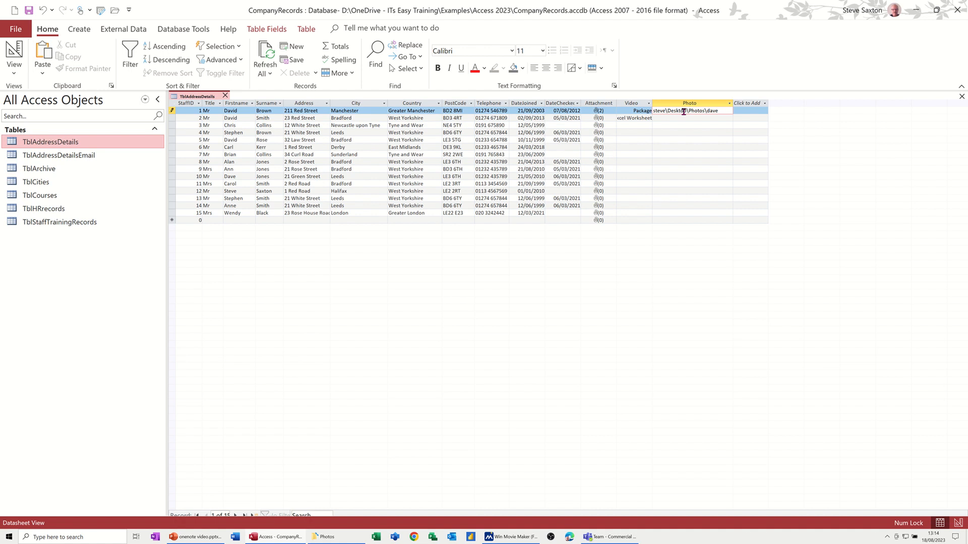
type(".jpg")
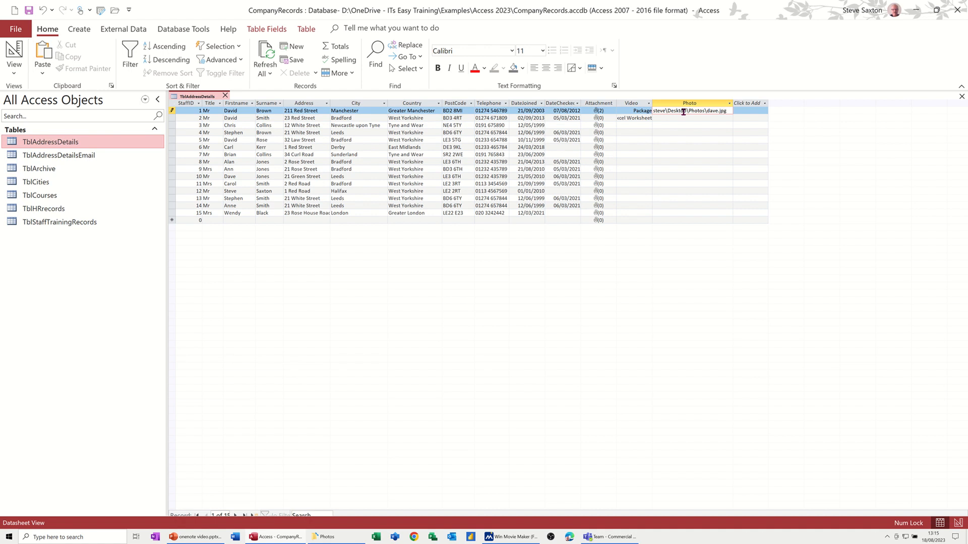
left_click(685, 118)
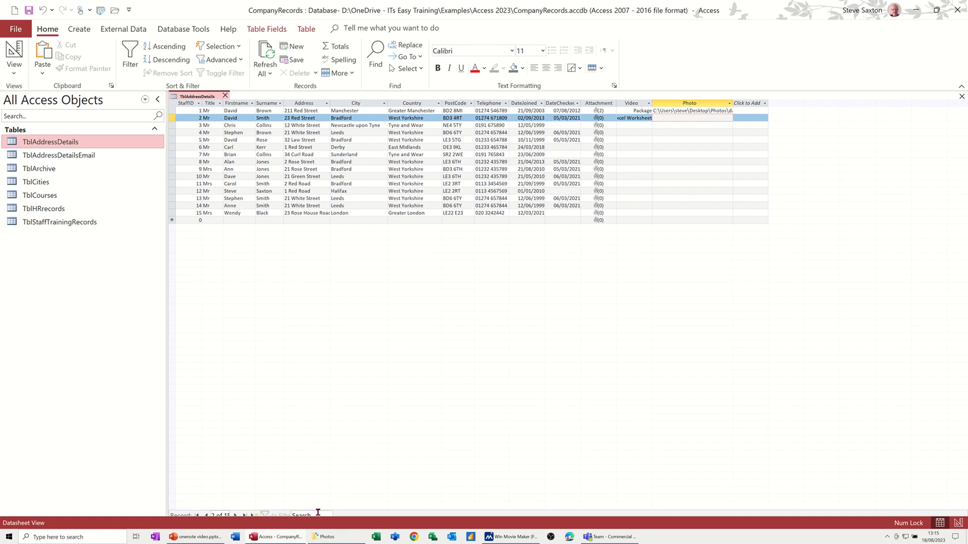
left_click(324, 537)
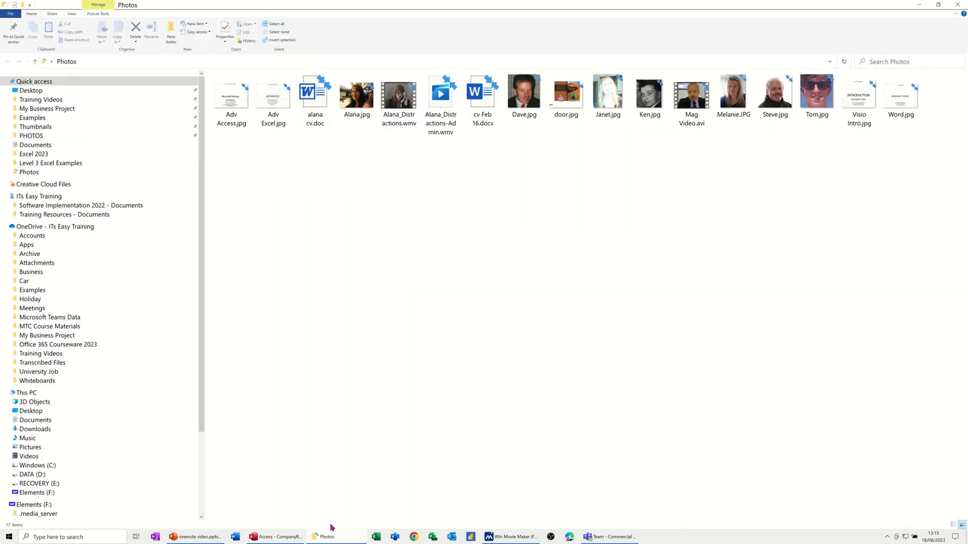
mouse_move(326, 529)
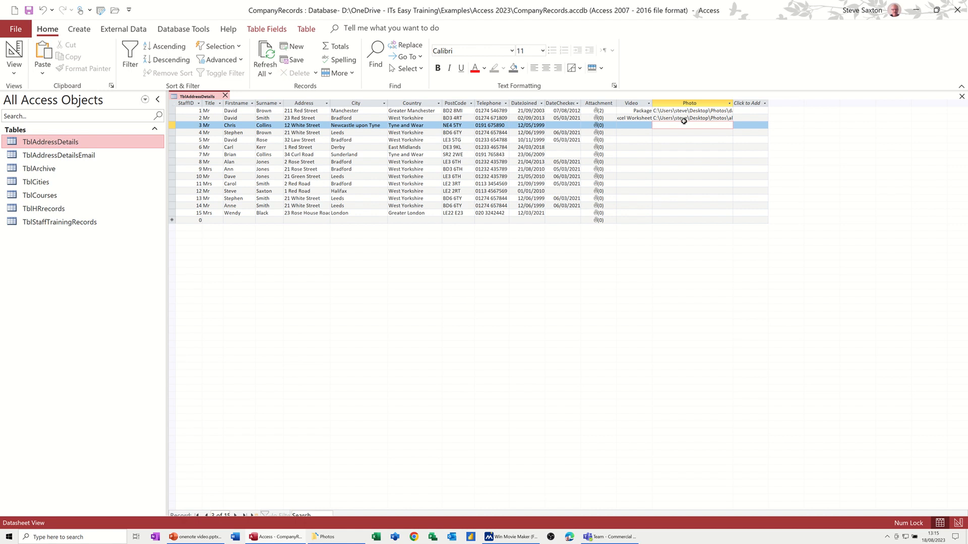
mouse_move(672, 117)
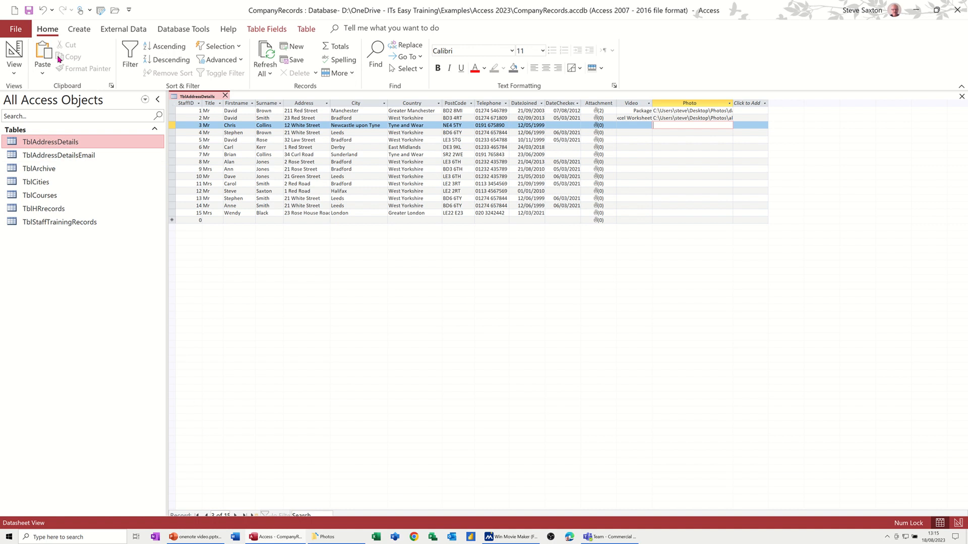
Create a blank form in design view with TblAddressDetails as record source and list its fields.
left_click(78, 28)
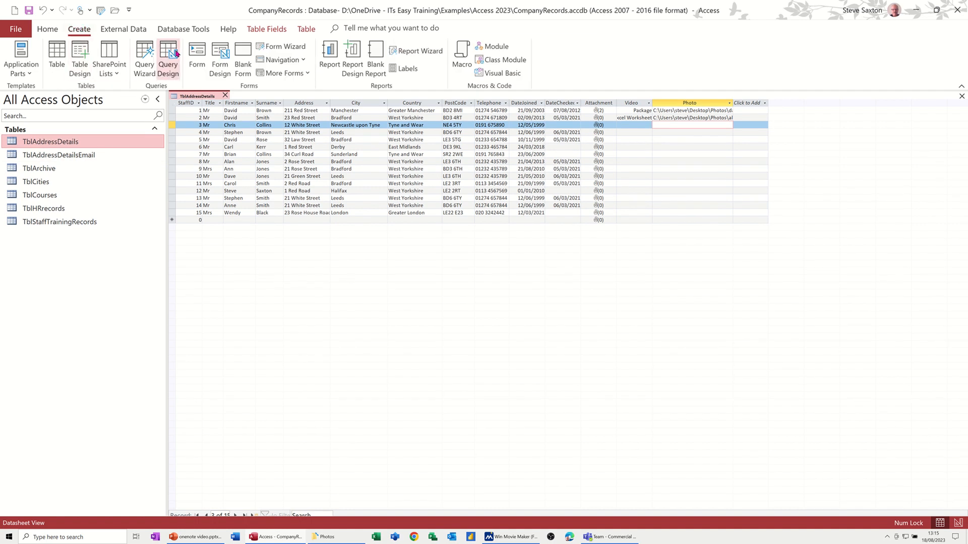
left_click(220, 58)
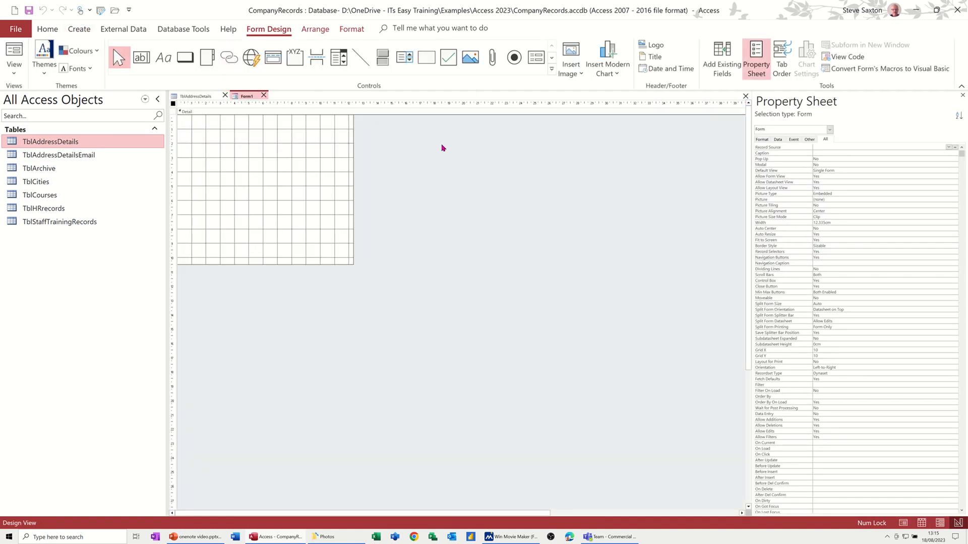
mouse_move(946, 148)
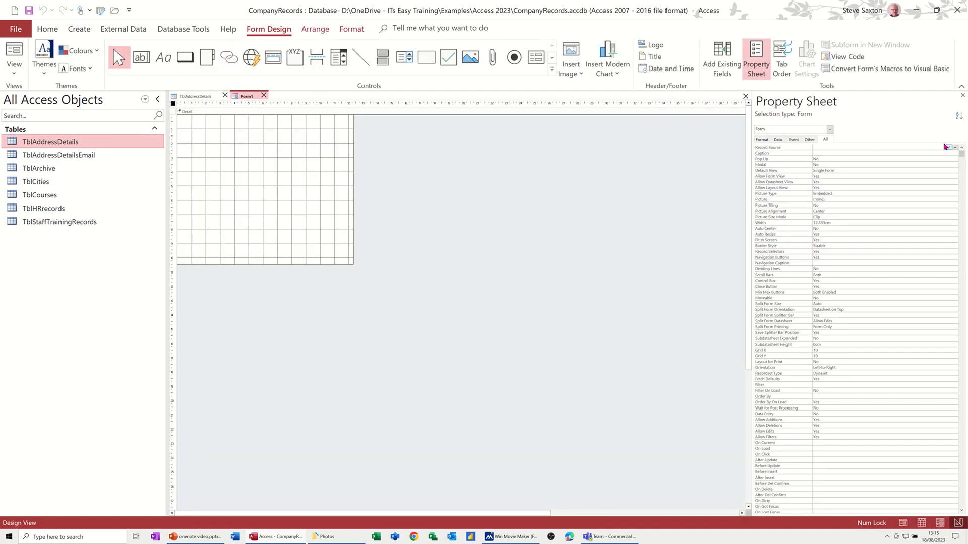
left_click(955, 147)
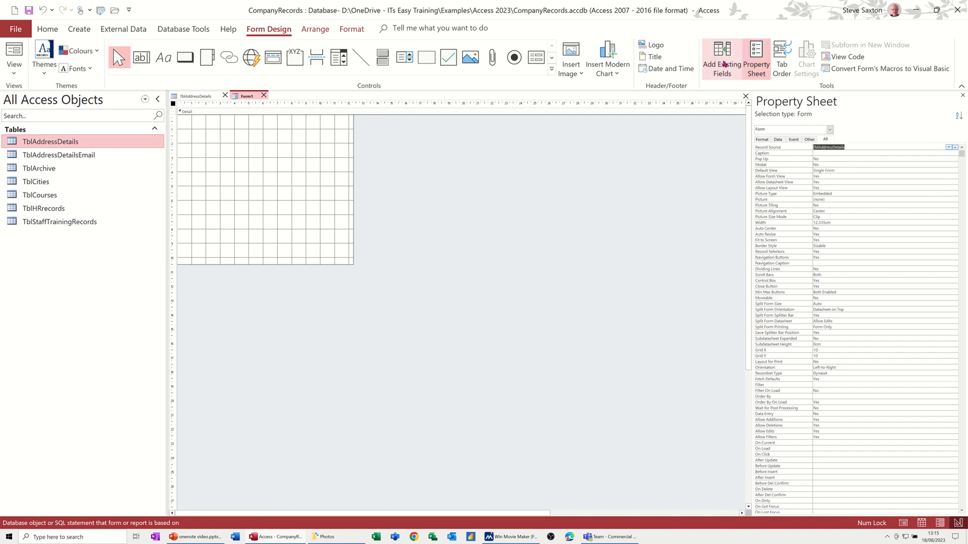
left_click(720, 58)
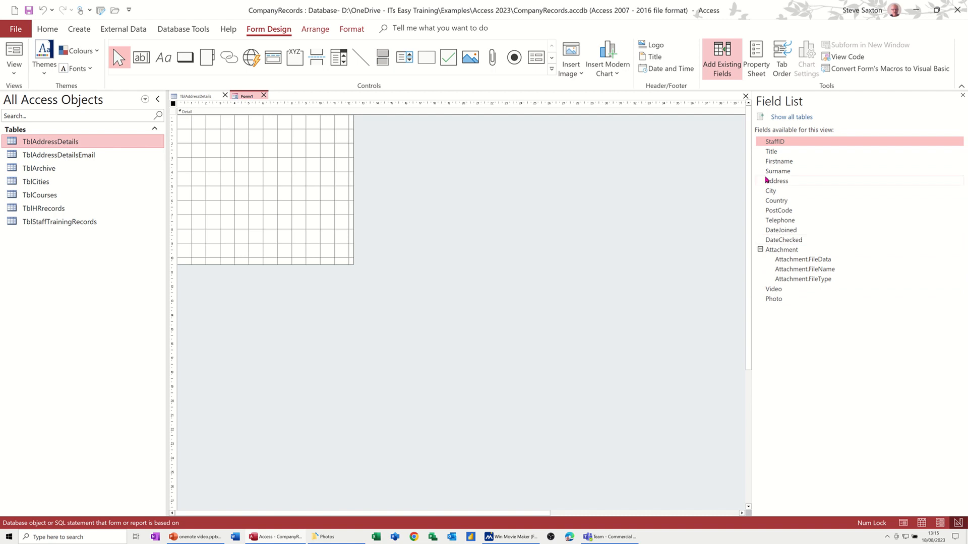
mouse_move(784, 171)
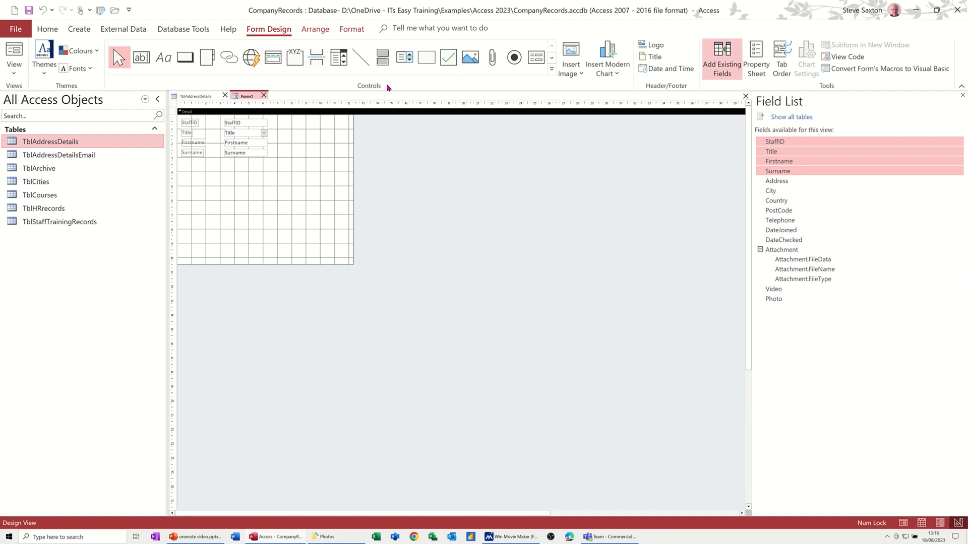
Draw an empty Image control on the form, cancelling Insert Picture, and show its properties.
left_click(551, 68)
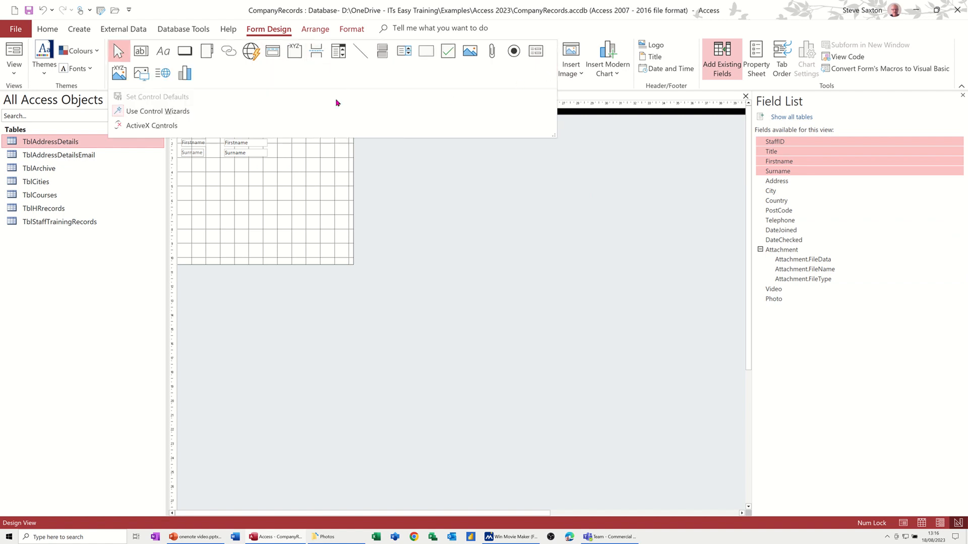
mouse_move(141, 73)
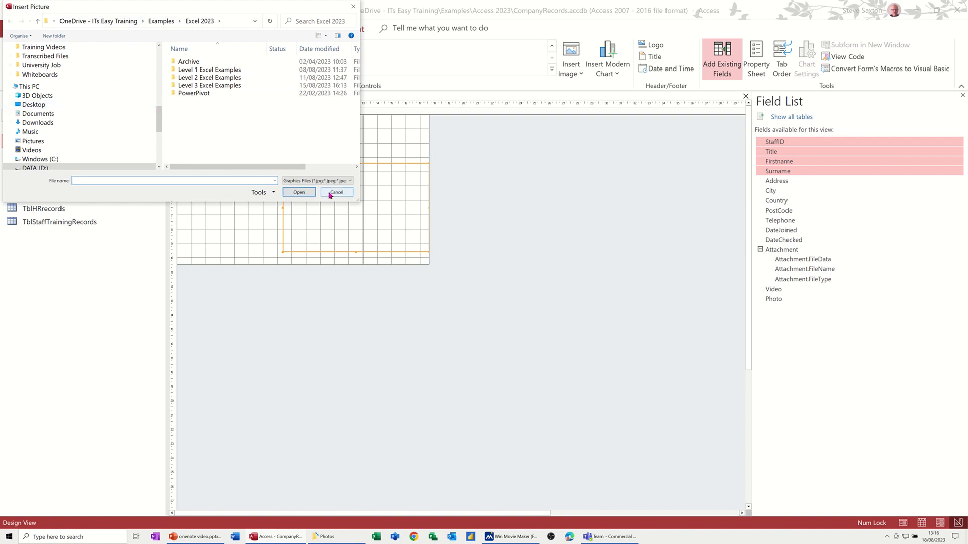
left_click(336, 193)
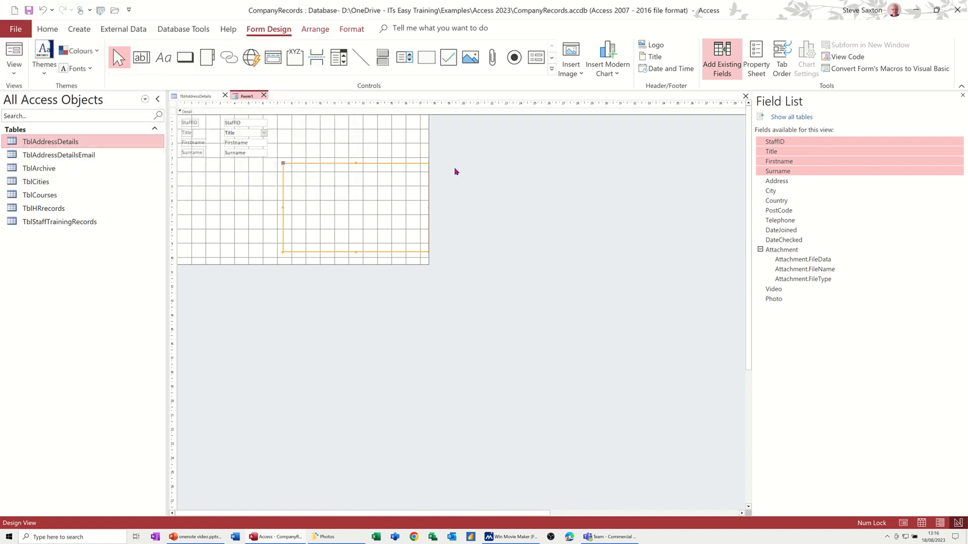
left_click(755, 57)
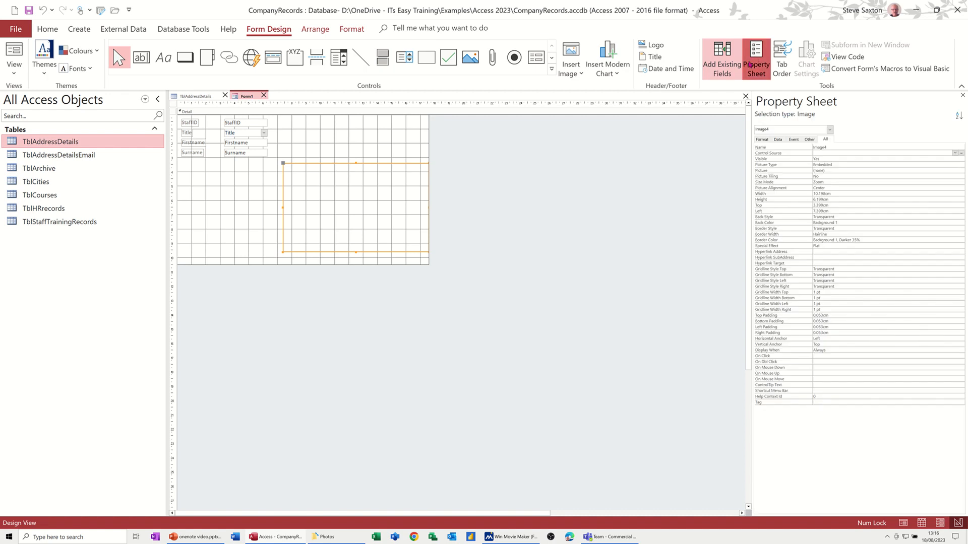
mouse_move(736, 217)
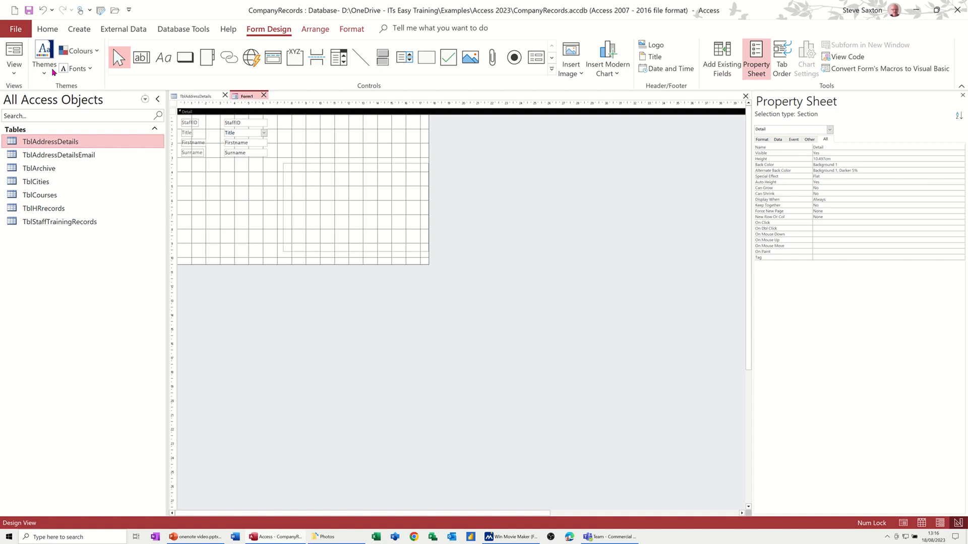
View records 1 and 2 with their photos in Form View, then return to TblAddressDetails.
left_click(13, 59)
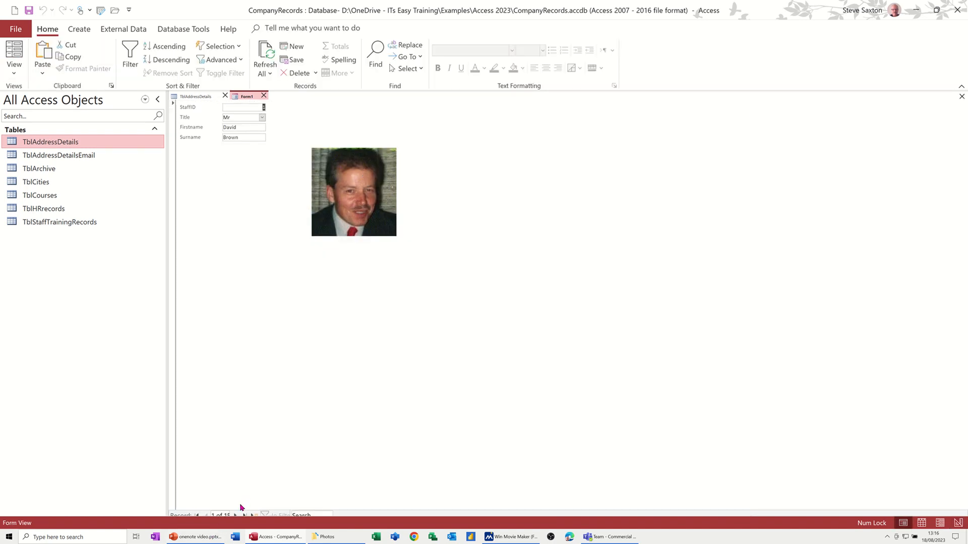
left_click(236, 515)
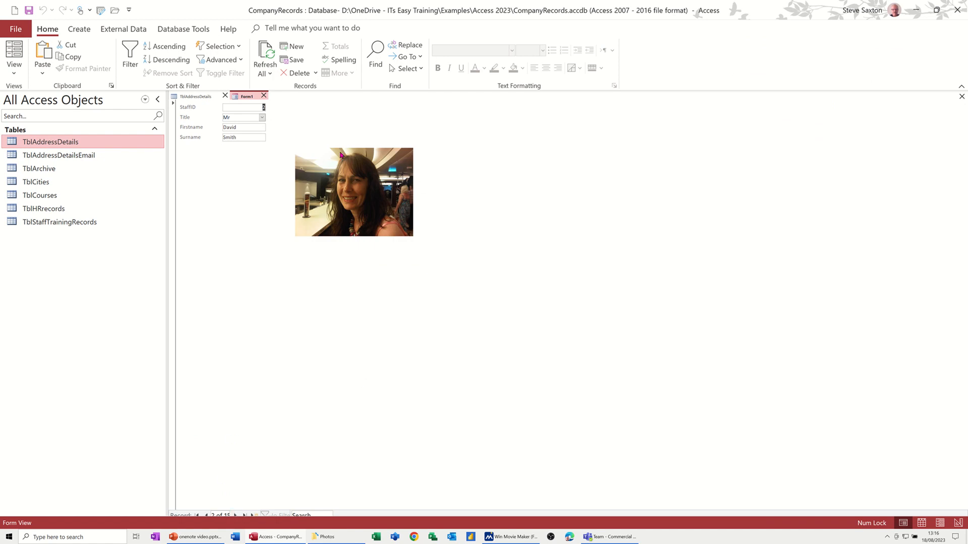
mouse_move(332, 215)
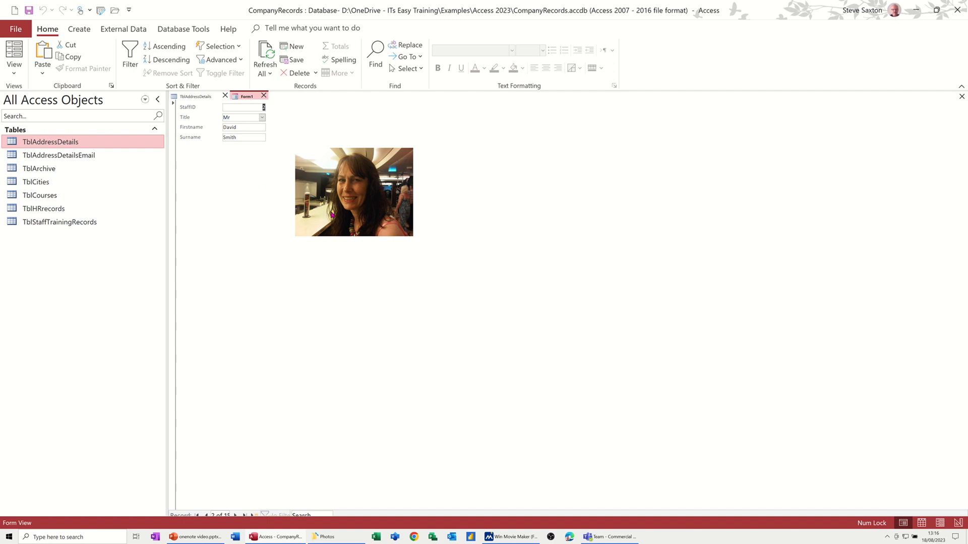
mouse_move(329, 178)
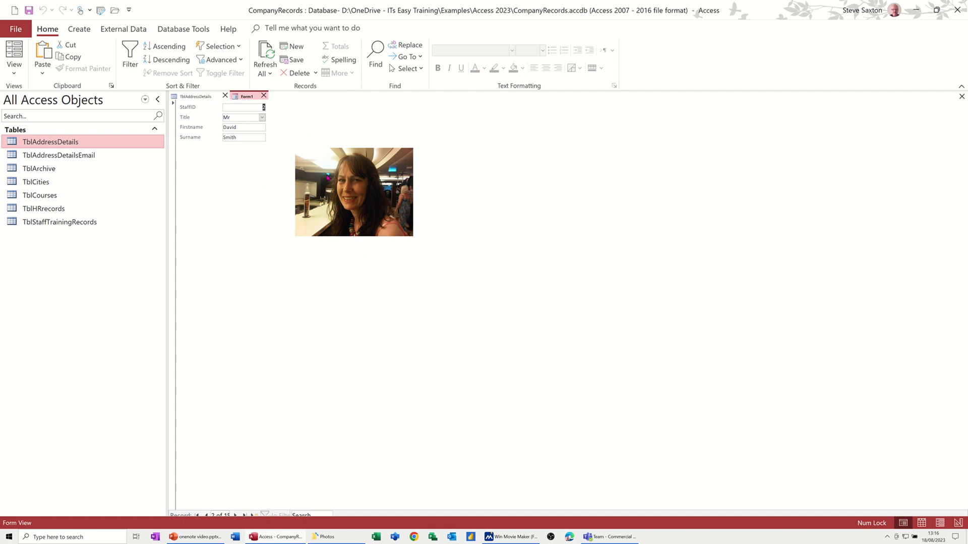
left_click(199, 96)
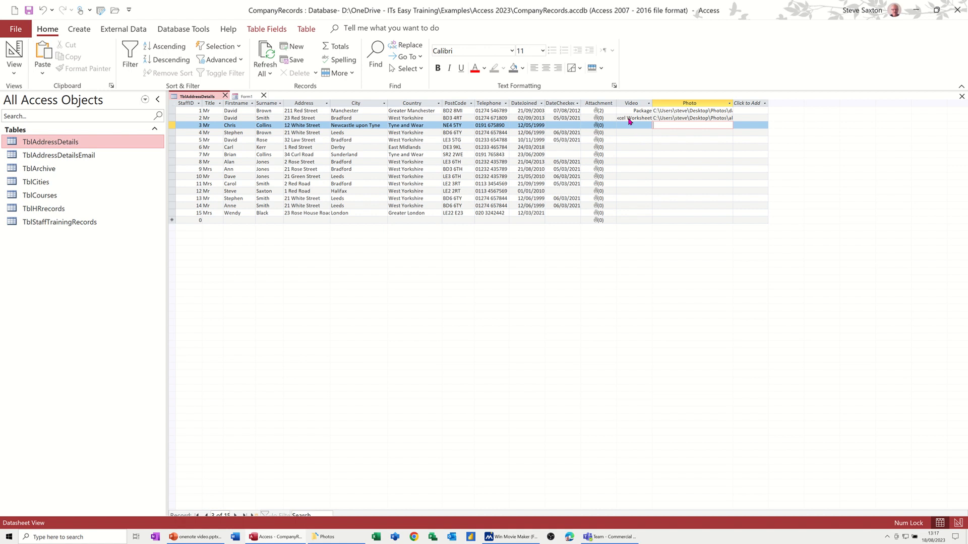
mouse_move(634, 117)
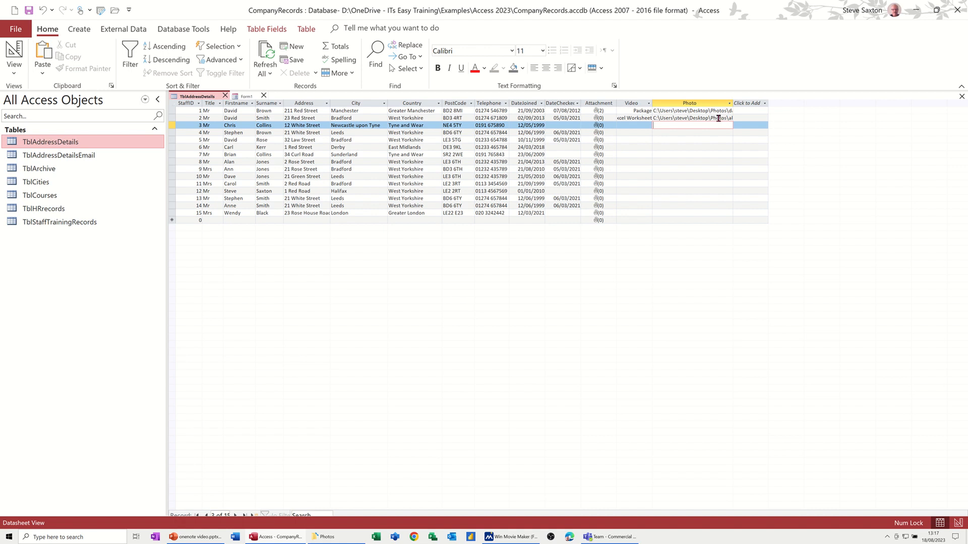
mouse_move(336, 110)
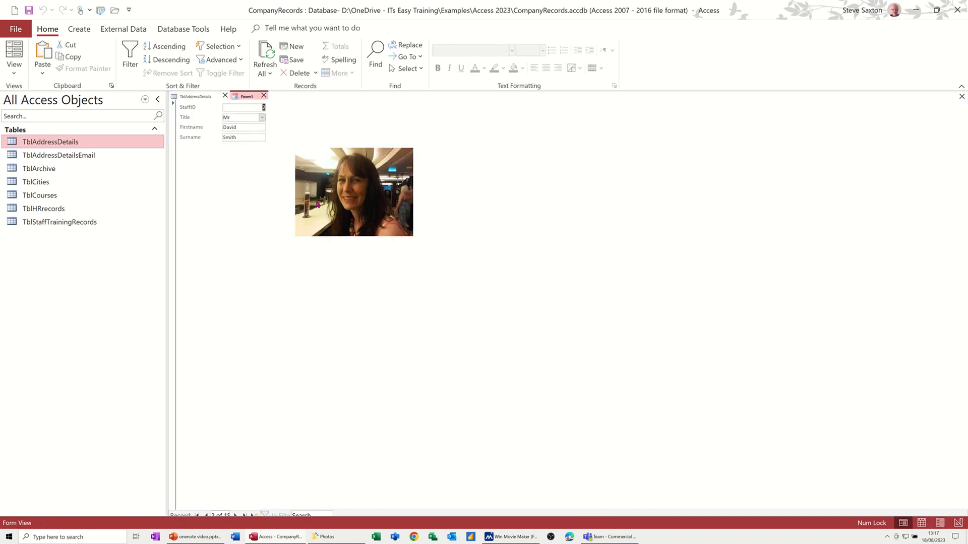
mouse_move(356, 210)
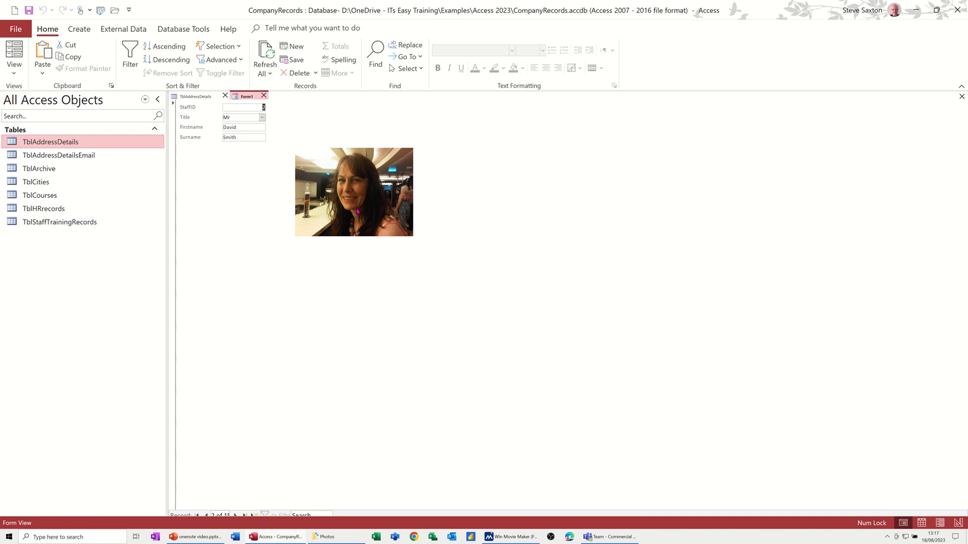
mouse_move(260, 231)
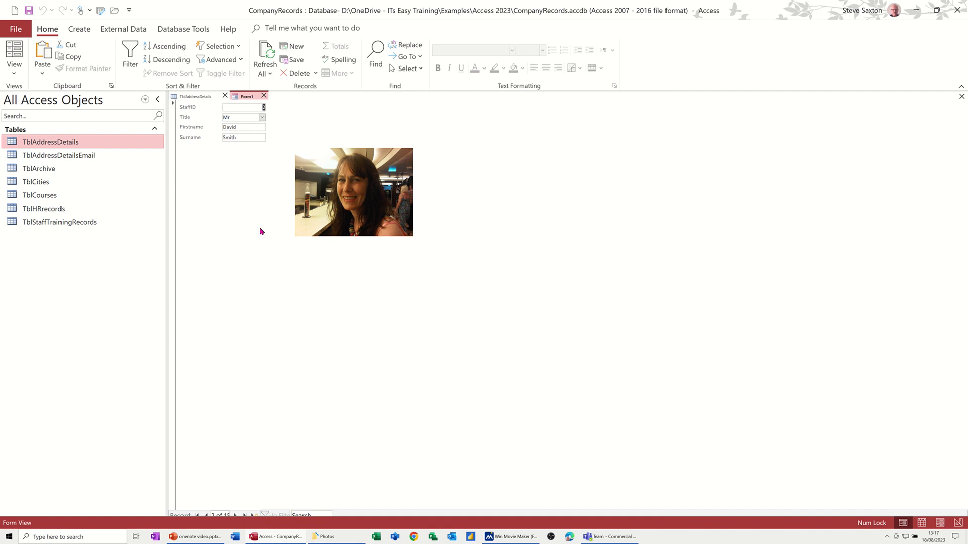